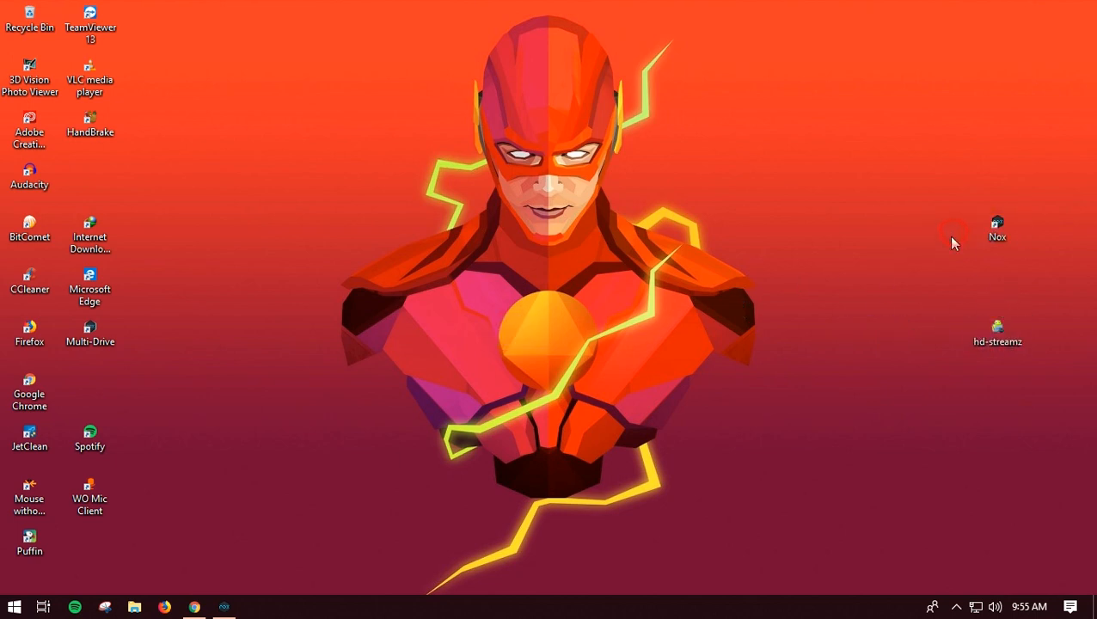
Launch the Nox Android emulator from its desktop shortcut.
{"action": "left_click", "coordinate": [996, 228]}
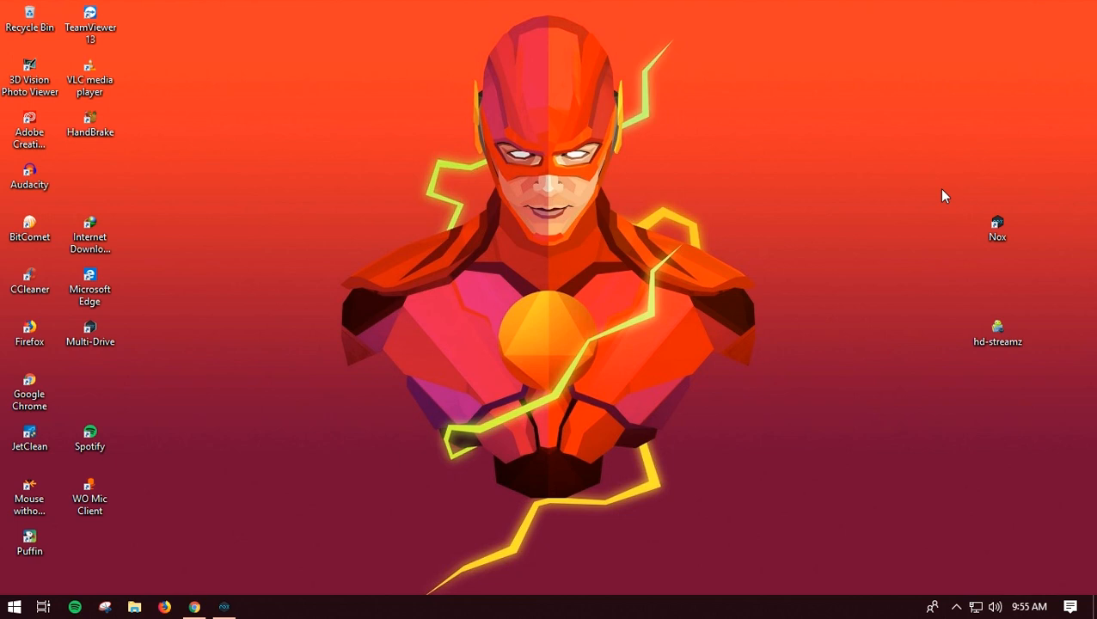
{"action": "mouse_move", "coordinate": [936, 198]}
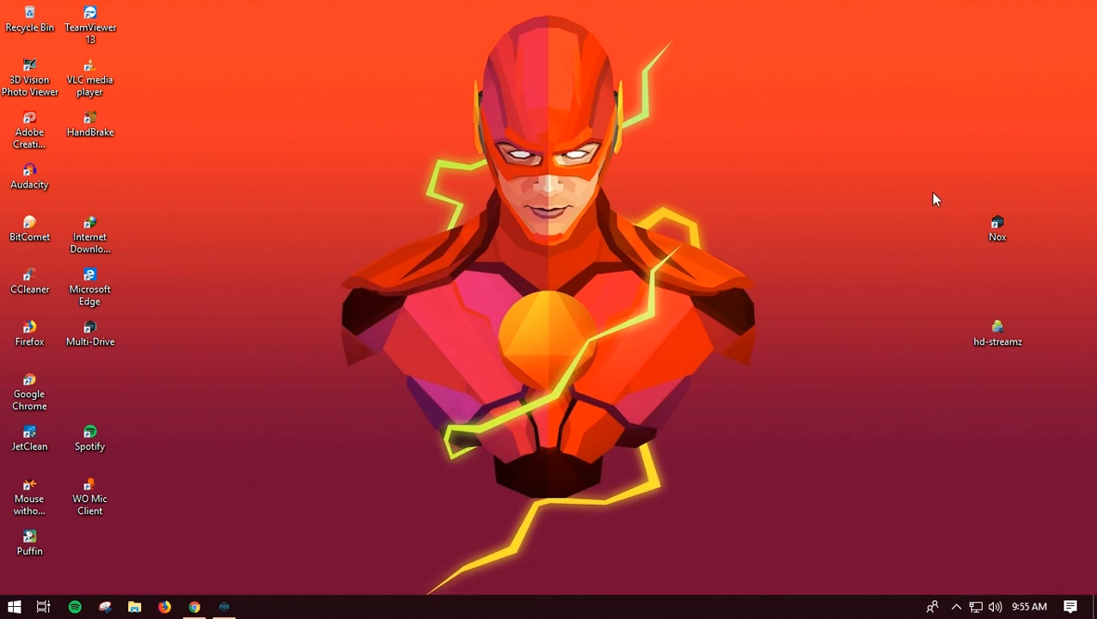
{"action": "mouse_move", "coordinate": [939, 199]}
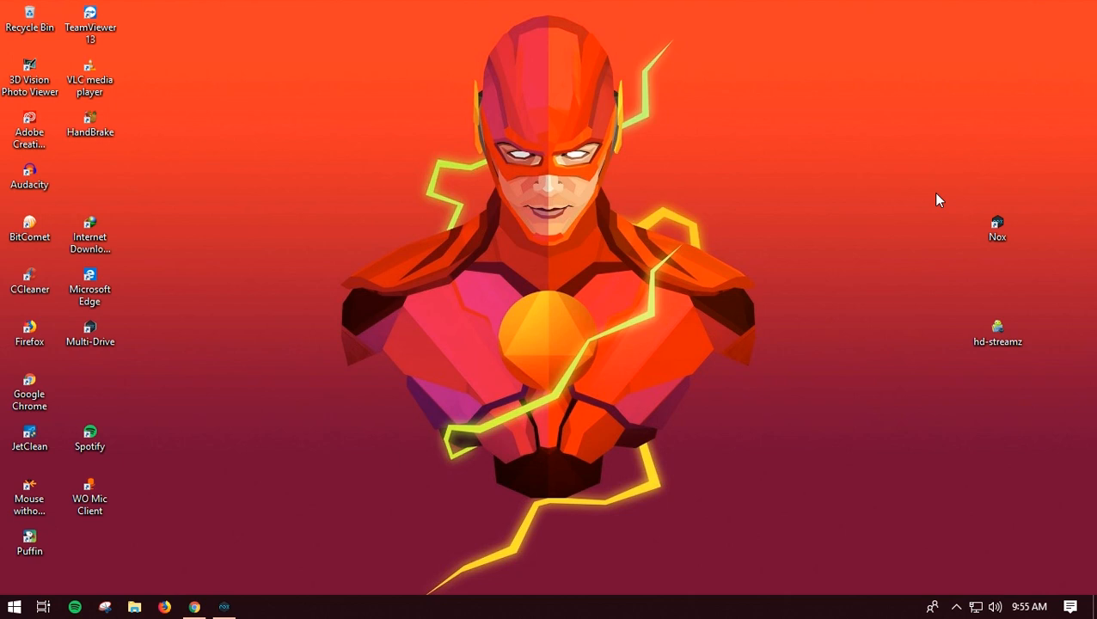
{"action": "mouse_move", "coordinate": [961, 227]}
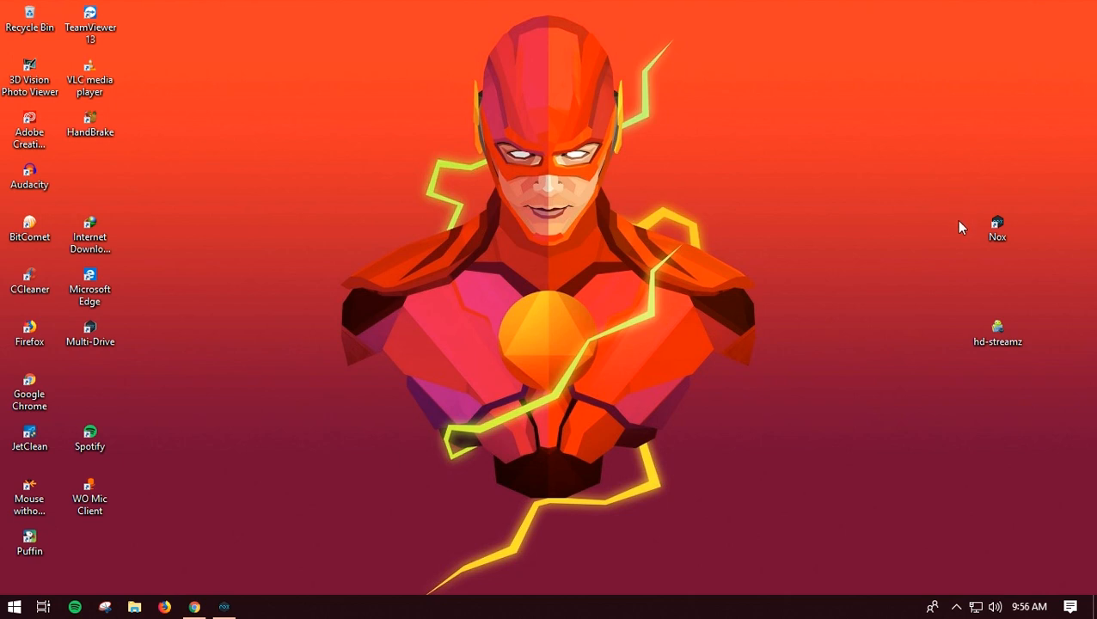
{"action": "mouse_move", "coordinate": [958, 201]}
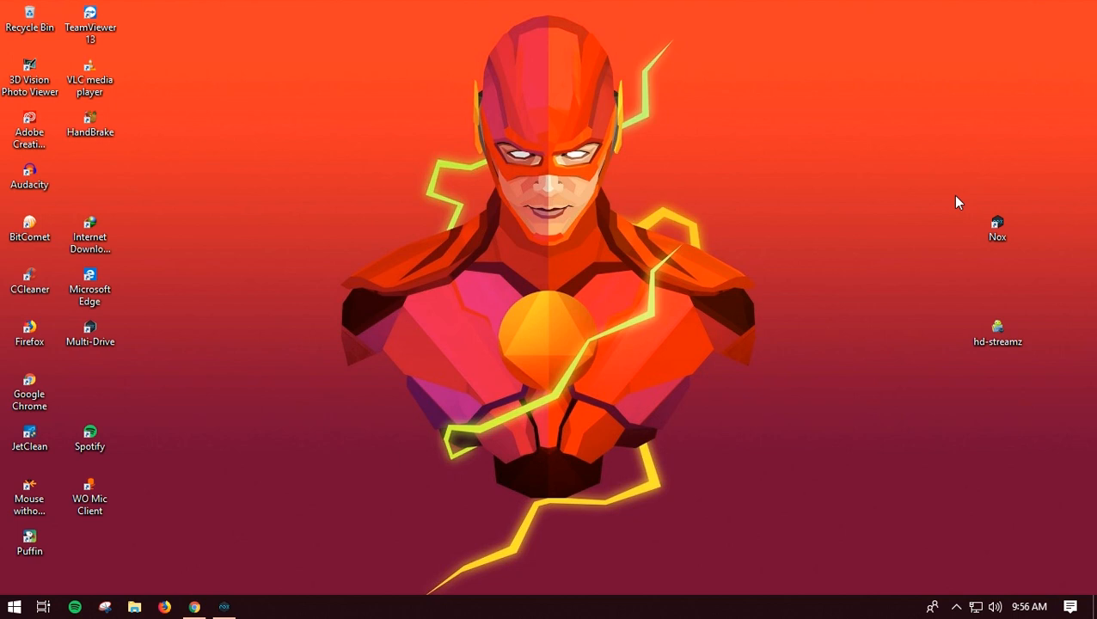
{"action": "left_click_drag", "start_coordinate": [959, 200], "coordinate": [1055, 278]}
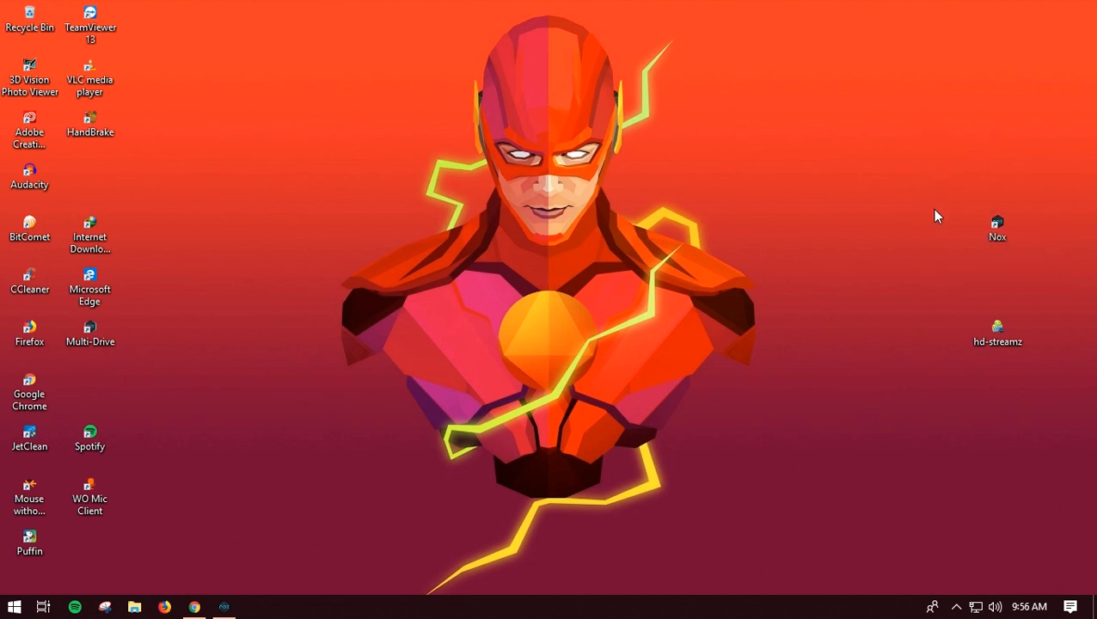
{"action": "left_click", "coordinate": [996, 225]}
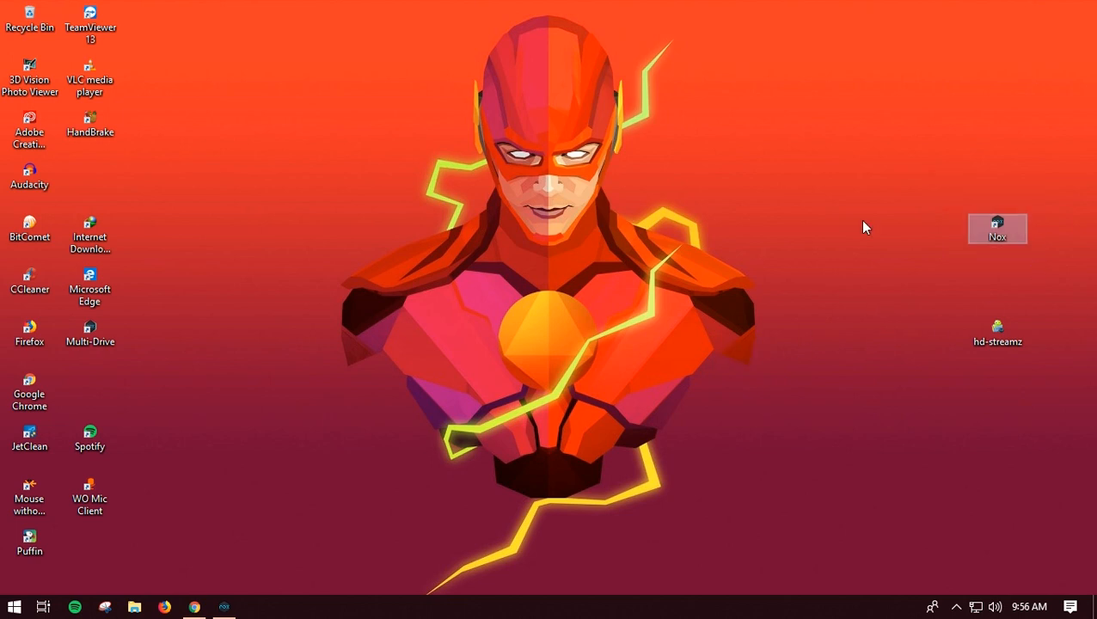
{"action": "mouse_move", "coordinate": [870, 325]}
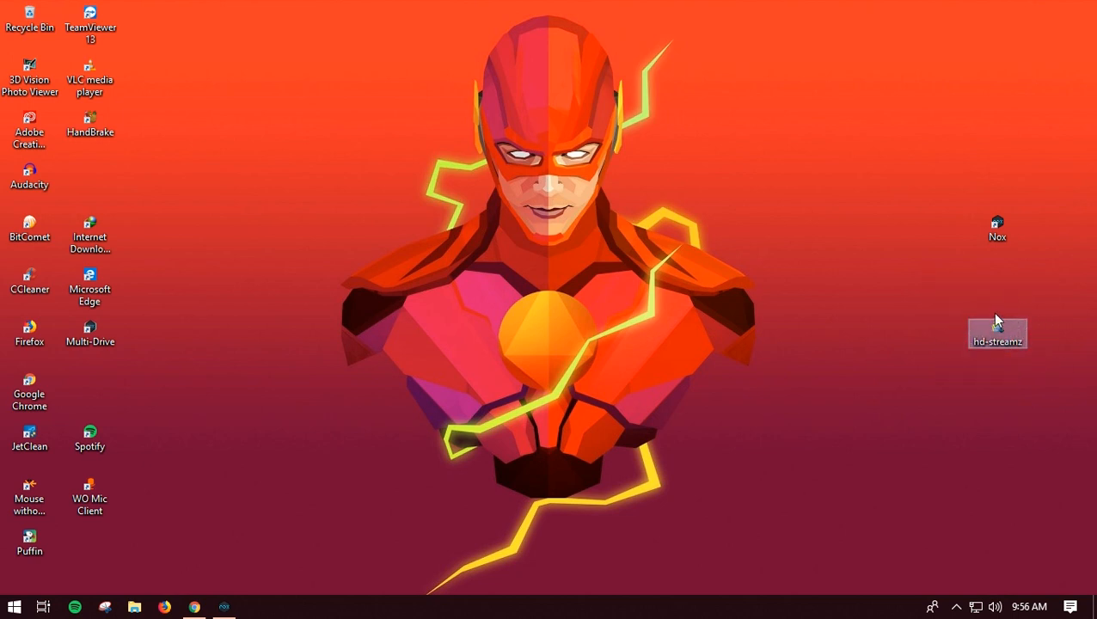
{"action": "mouse_move", "coordinate": [966, 297]}
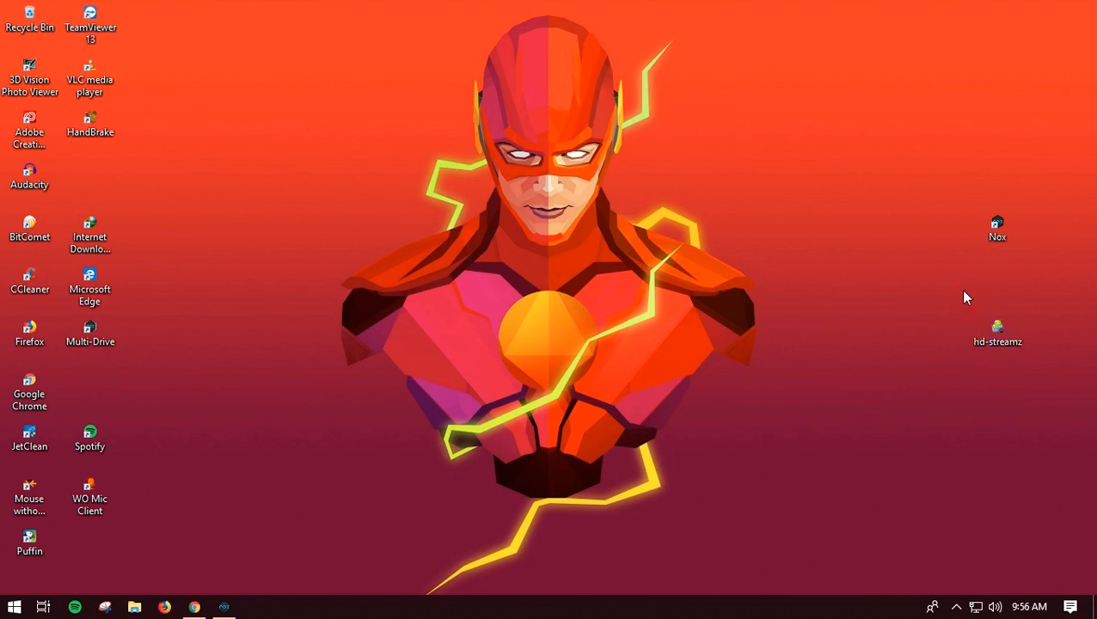
{"action": "mouse_move", "coordinate": [936, 334]}
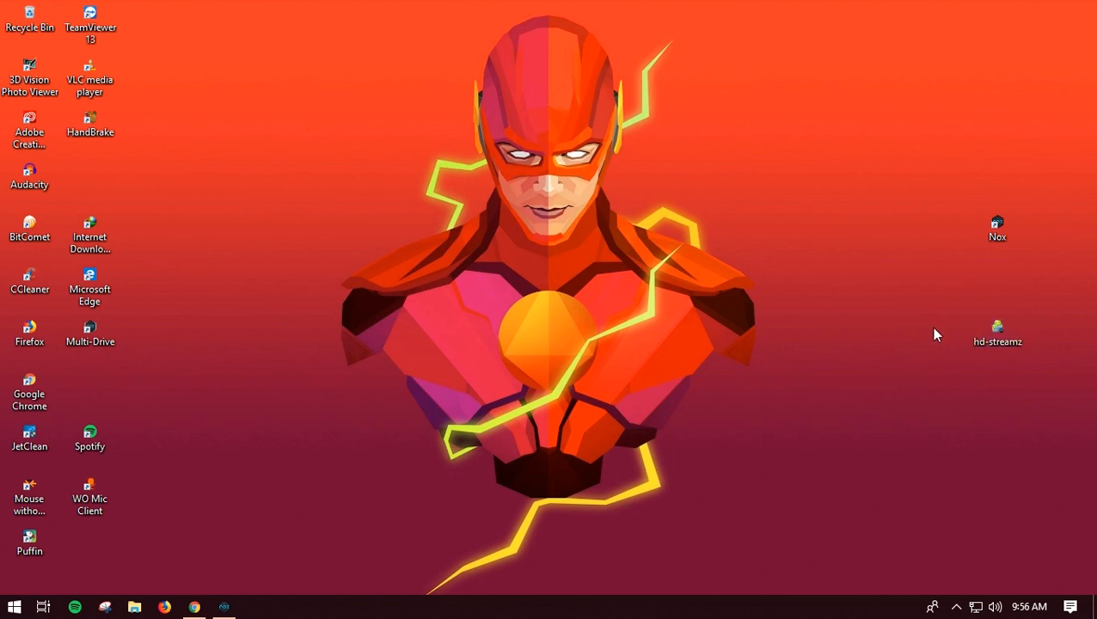
{"action": "left_click", "coordinate": [997, 334]}
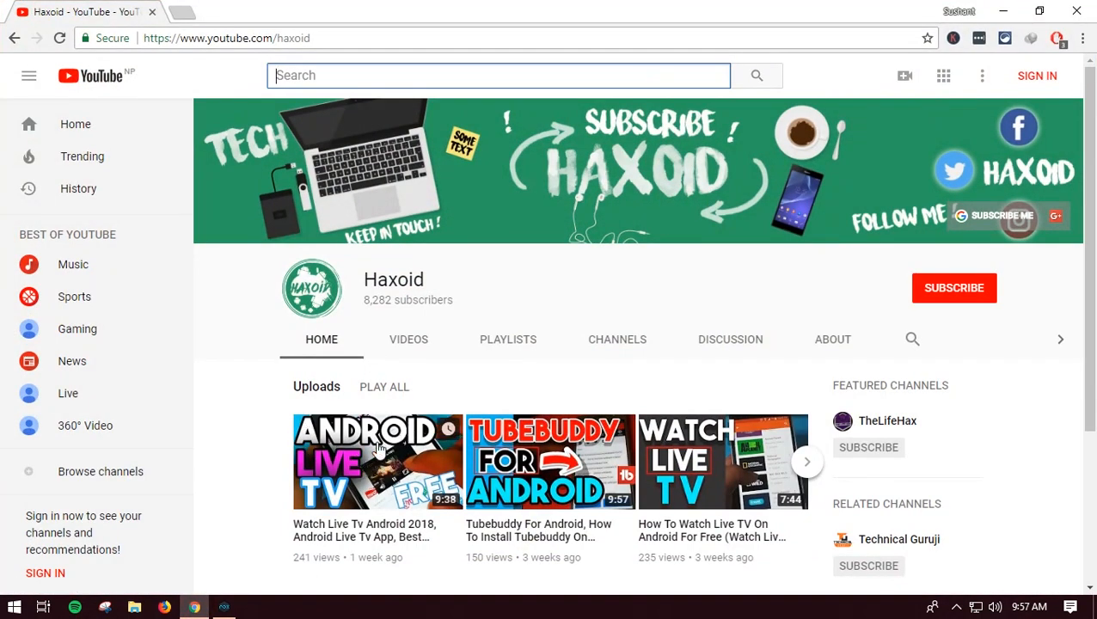
{"action": "left_click", "coordinate": [227, 38]}
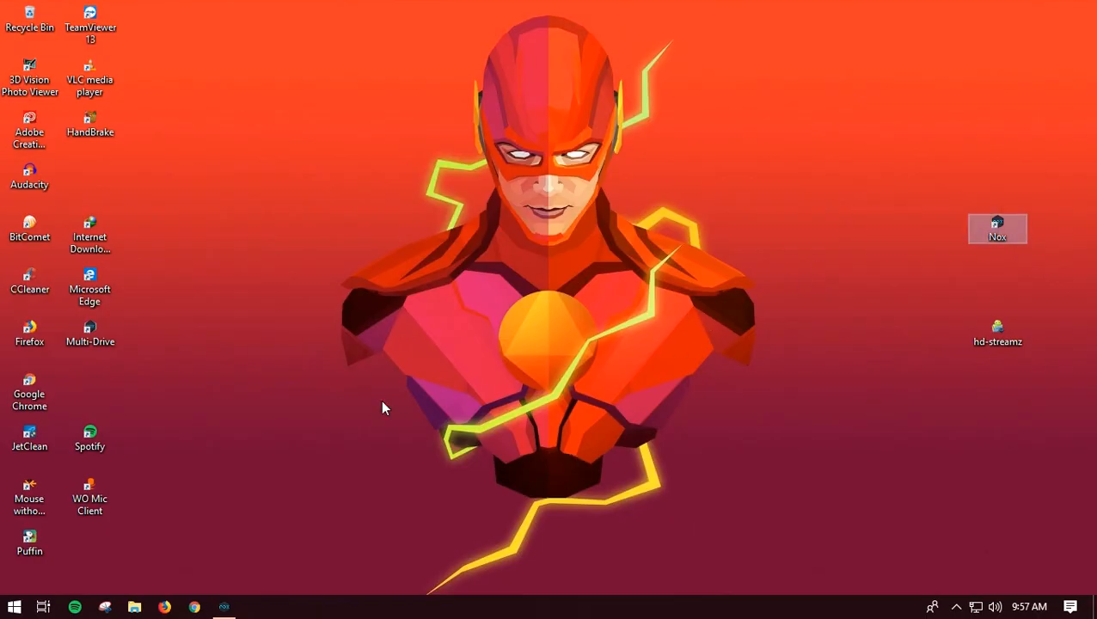
{"action": "double_click", "coordinate": [996, 229]}
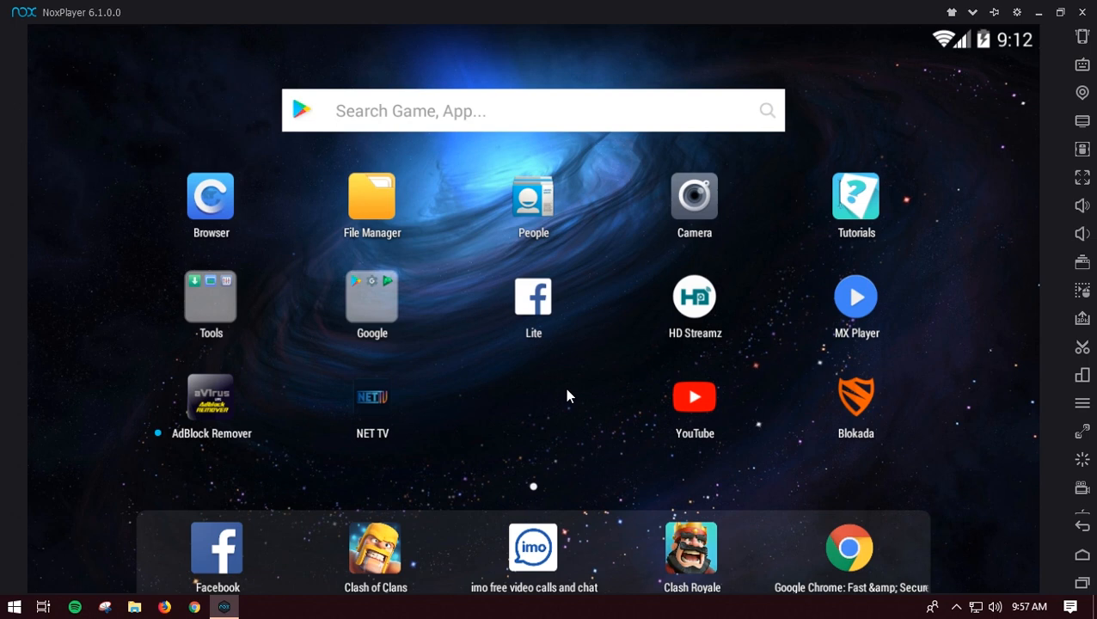
{"action": "mouse_move", "coordinate": [838, 366]}
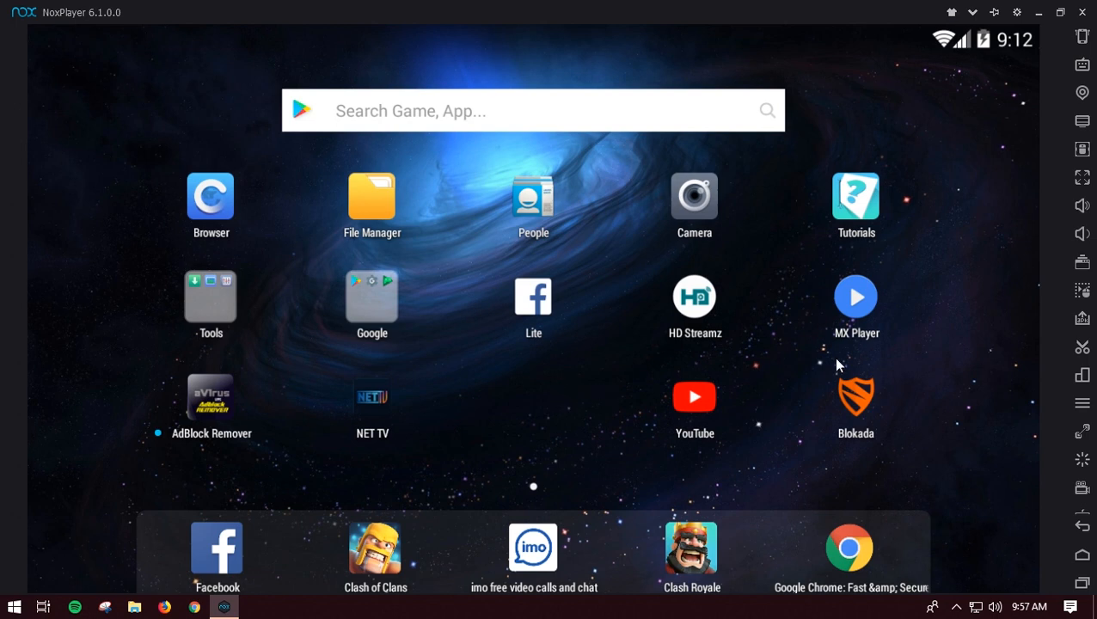
{"action": "mouse_move", "coordinate": [871, 319]}
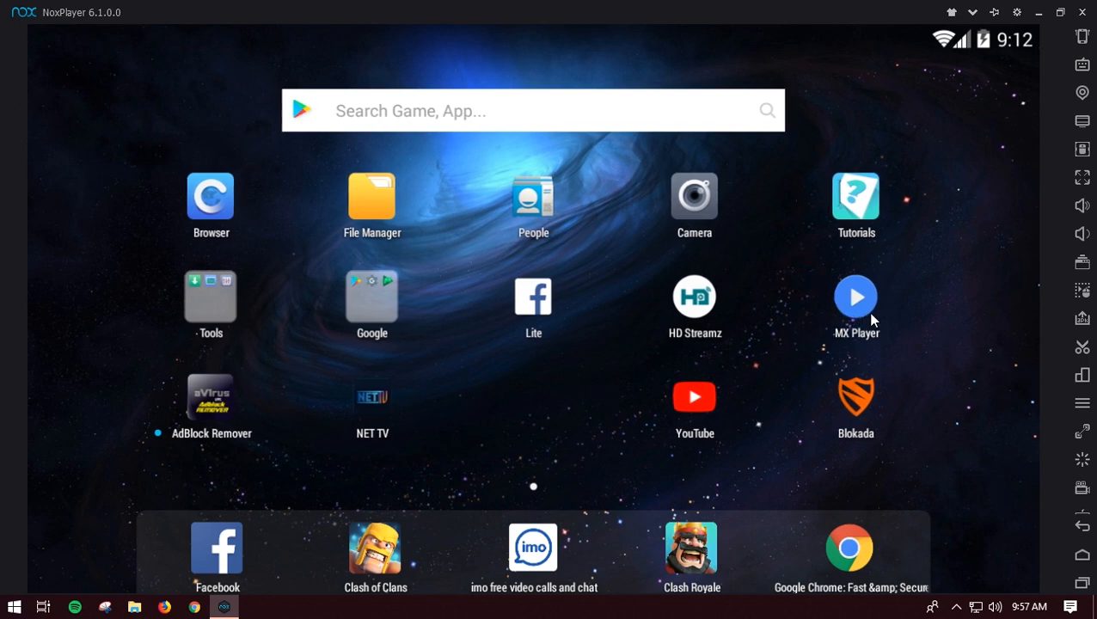
{"action": "mouse_move", "coordinate": [830, 311]}
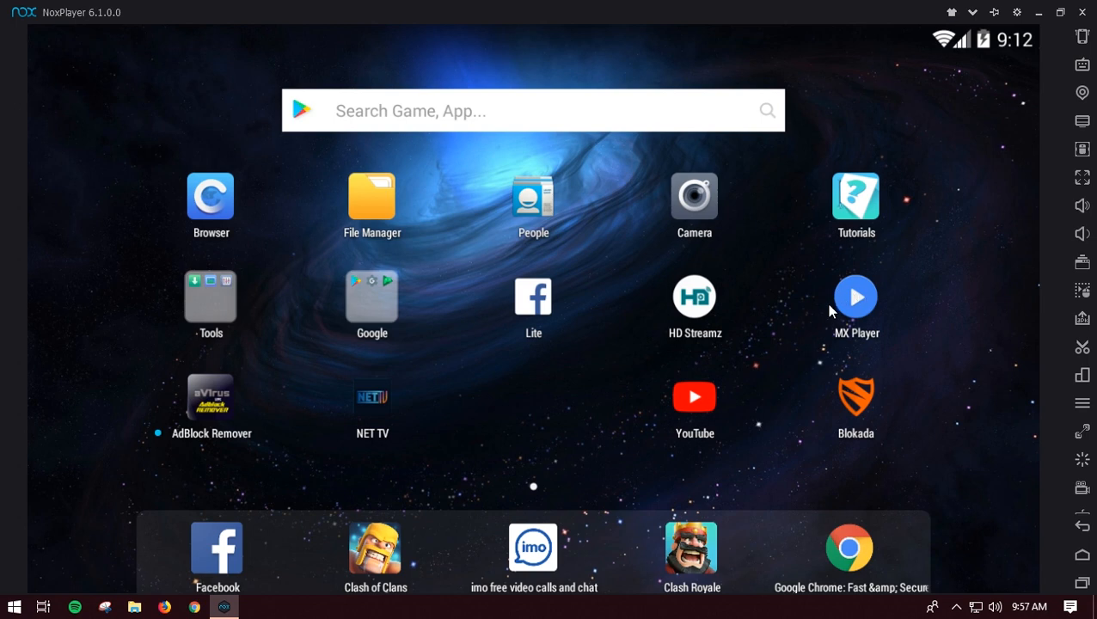
{"action": "mouse_move", "coordinate": [734, 302]}
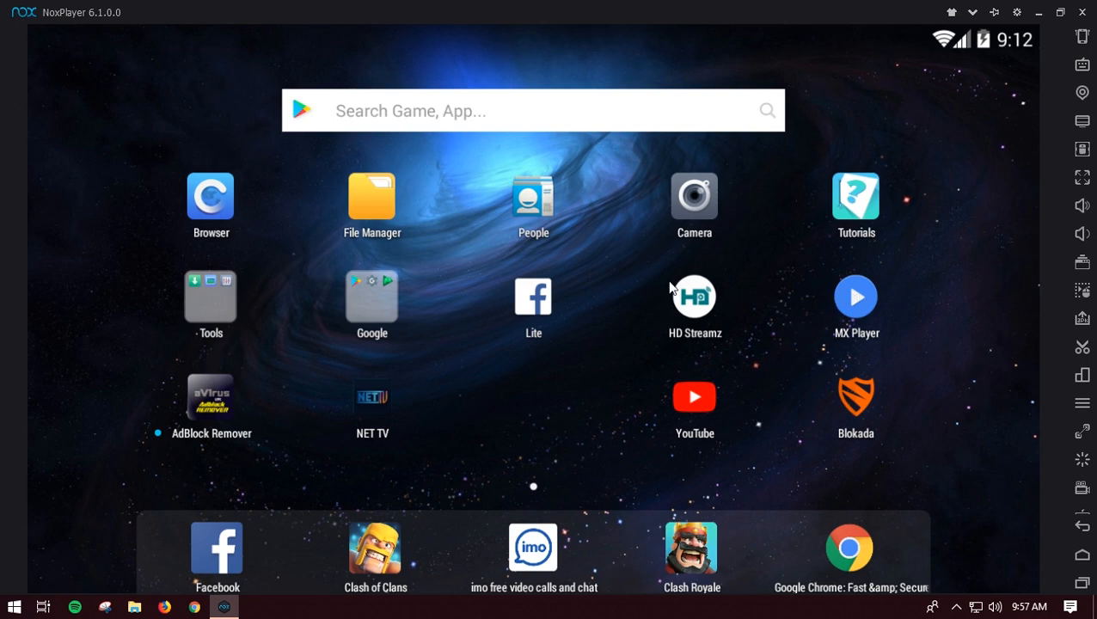
{"action": "mouse_move", "coordinate": [762, 349]}
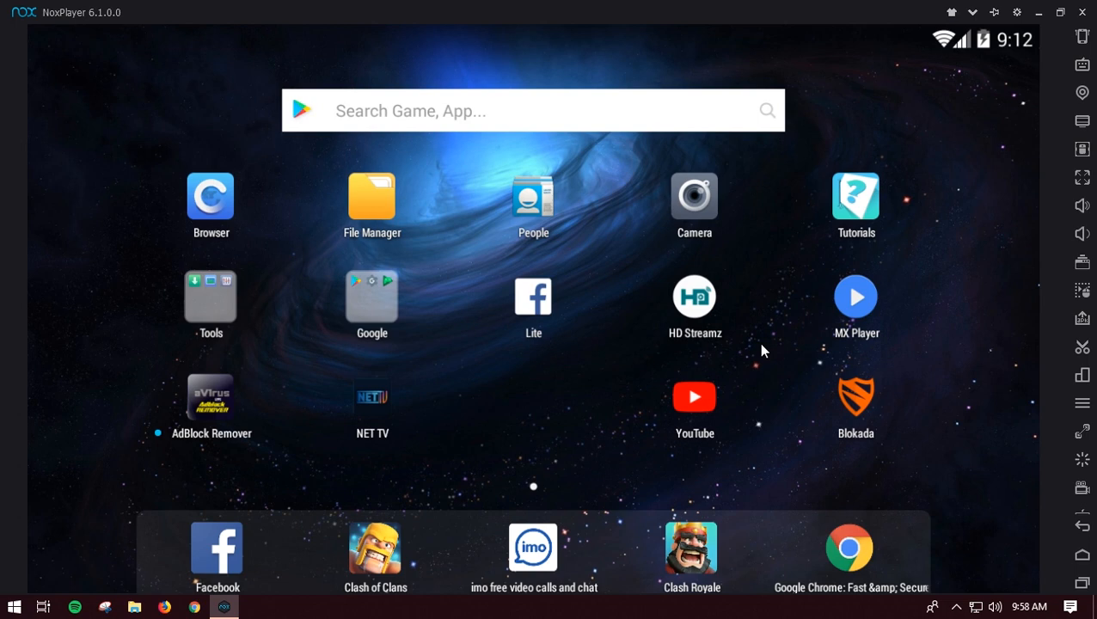
{"action": "mouse_move", "coordinate": [741, 353]}
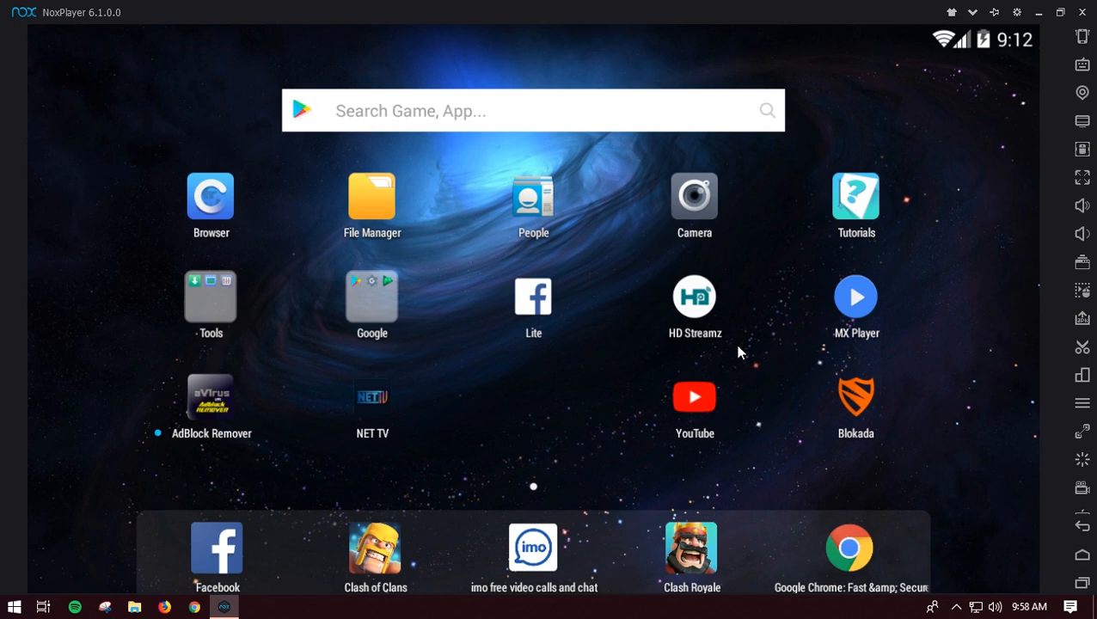
{"action": "mouse_move", "coordinate": [795, 368]}
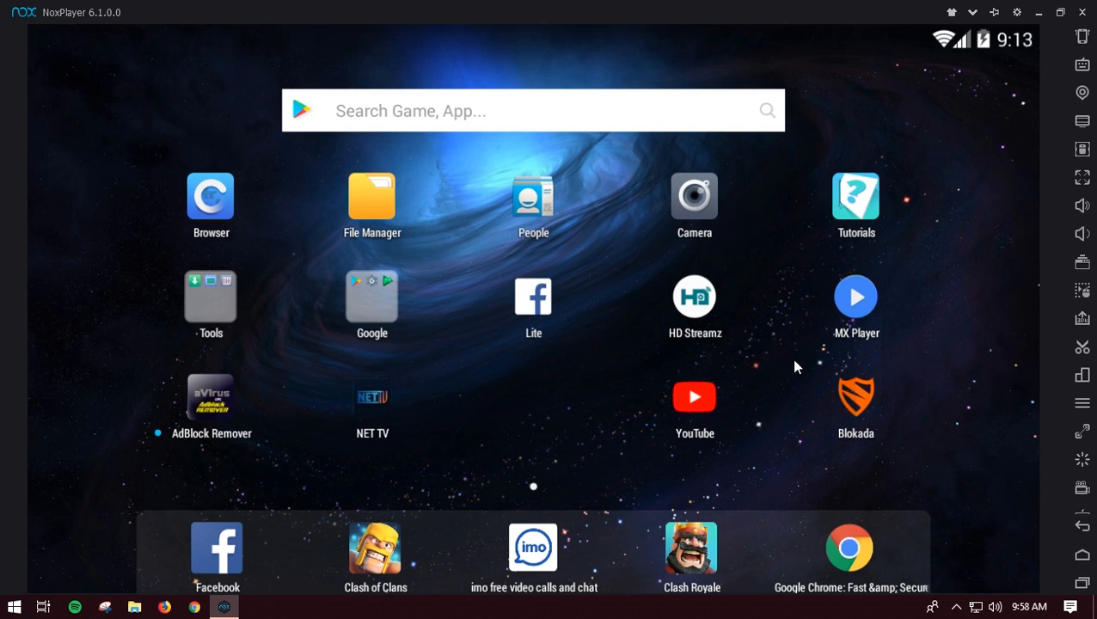
{"action": "mouse_move", "coordinate": [845, 340]}
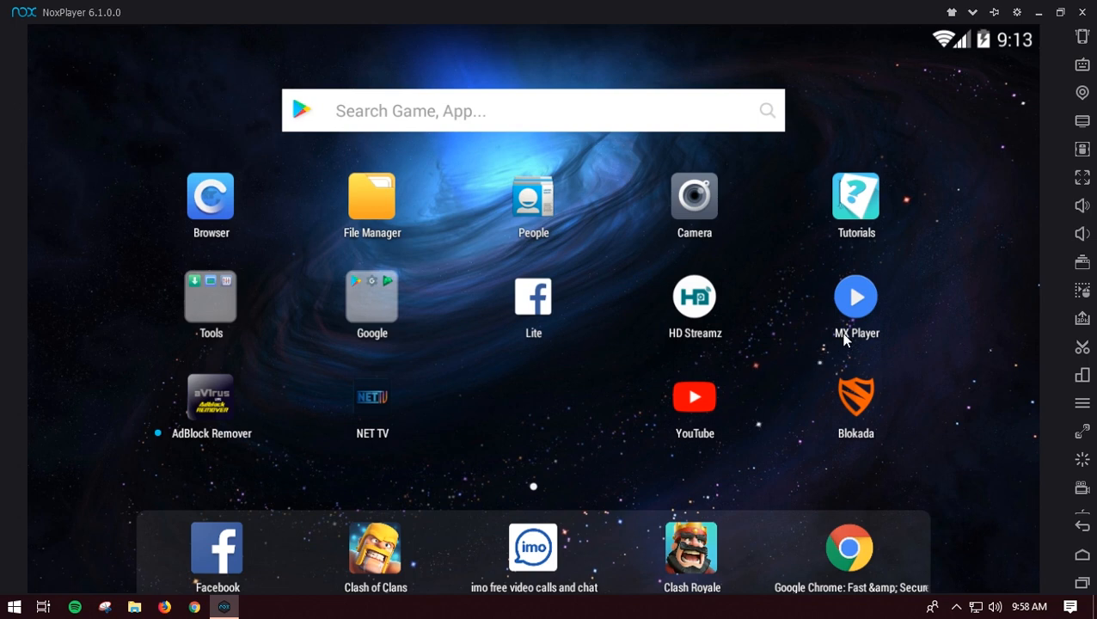
{"action": "mouse_move", "coordinate": [782, 317]}
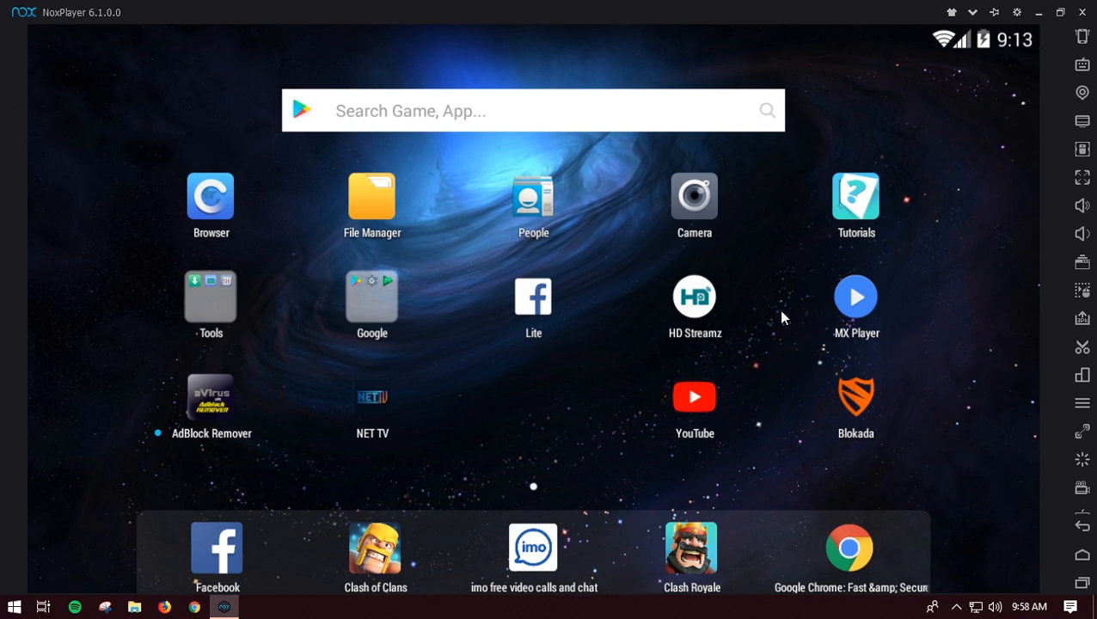
{"action": "mouse_move", "coordinate": [892, 291]}
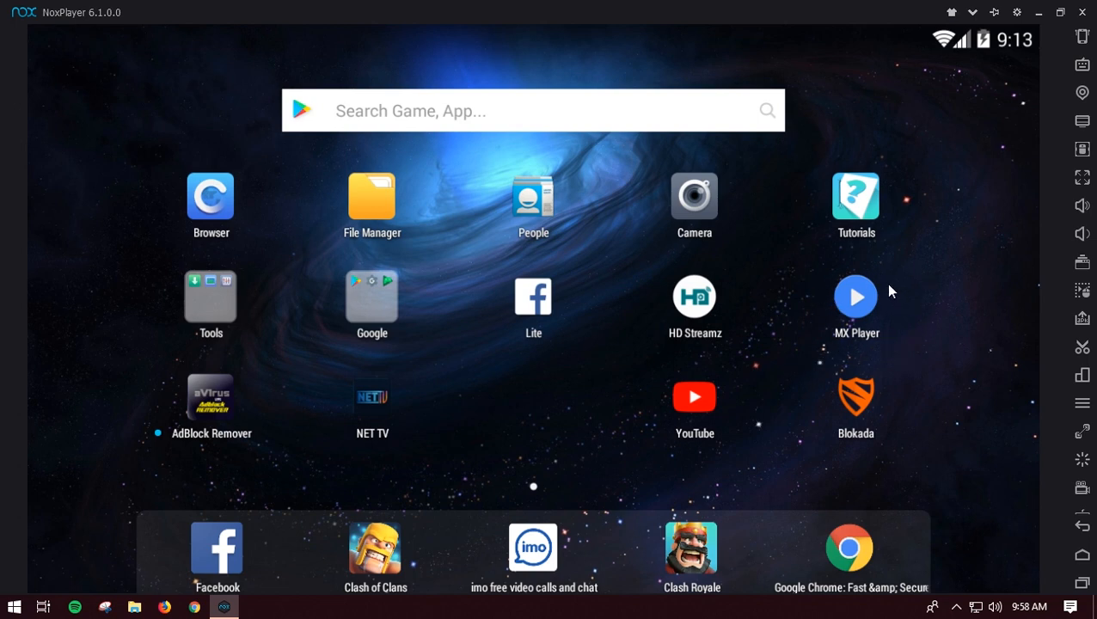
{"action": "mouse_move", "coordinate": [884, 335]}
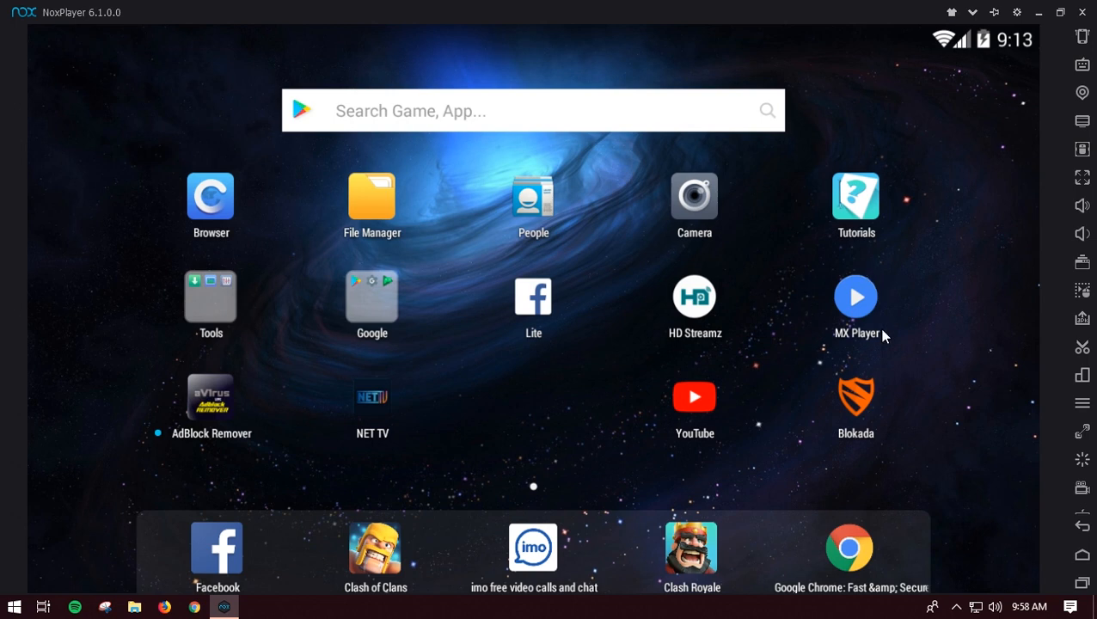
{"action": "mouse_move", "coordinate": [671, 309]}
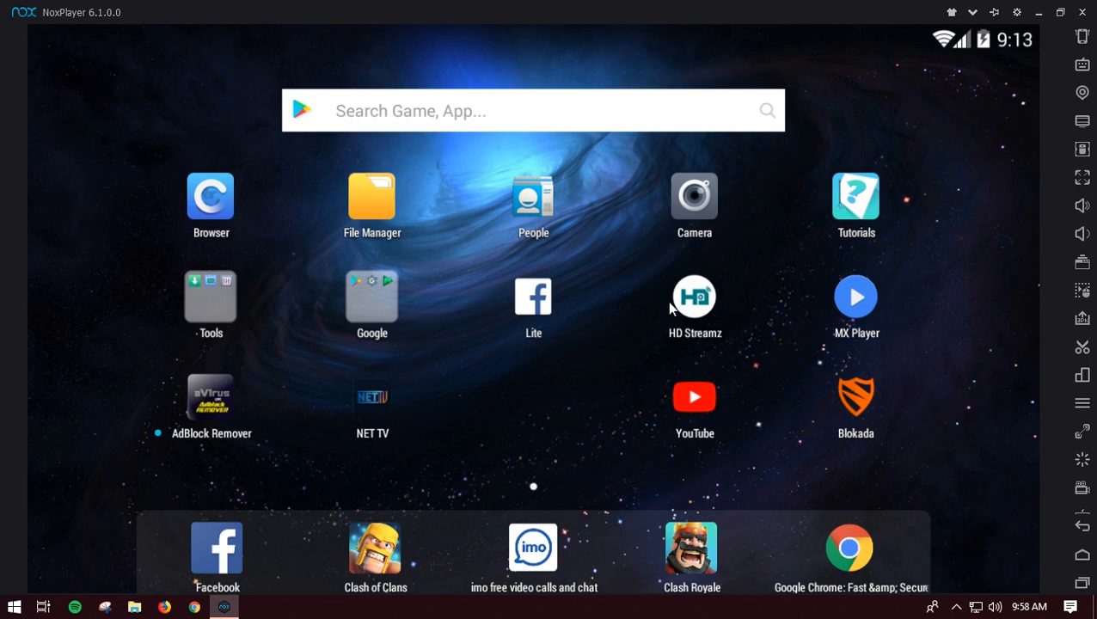
{"action": "mouse_move", "coordinate": [732, 297]}
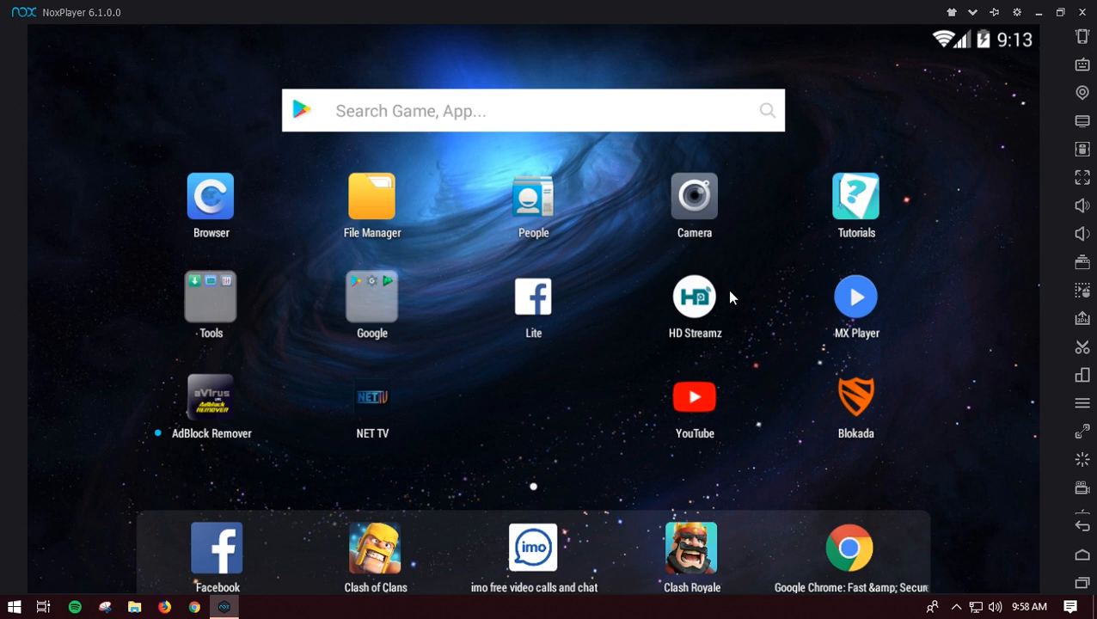
{"action": "mouse_move", "coordinate": [392, 314]}
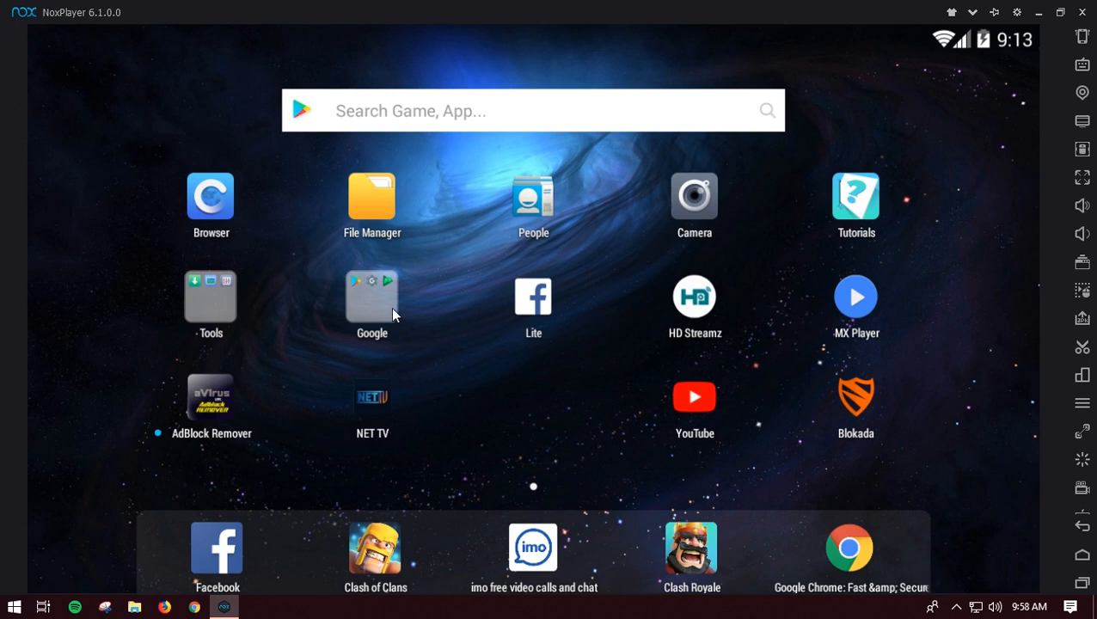
Open HD Streamz, scroll to the Pakistan channel list, and close the Facebook ad.
{"action": "left_click", "coordinate": [371, 296]}
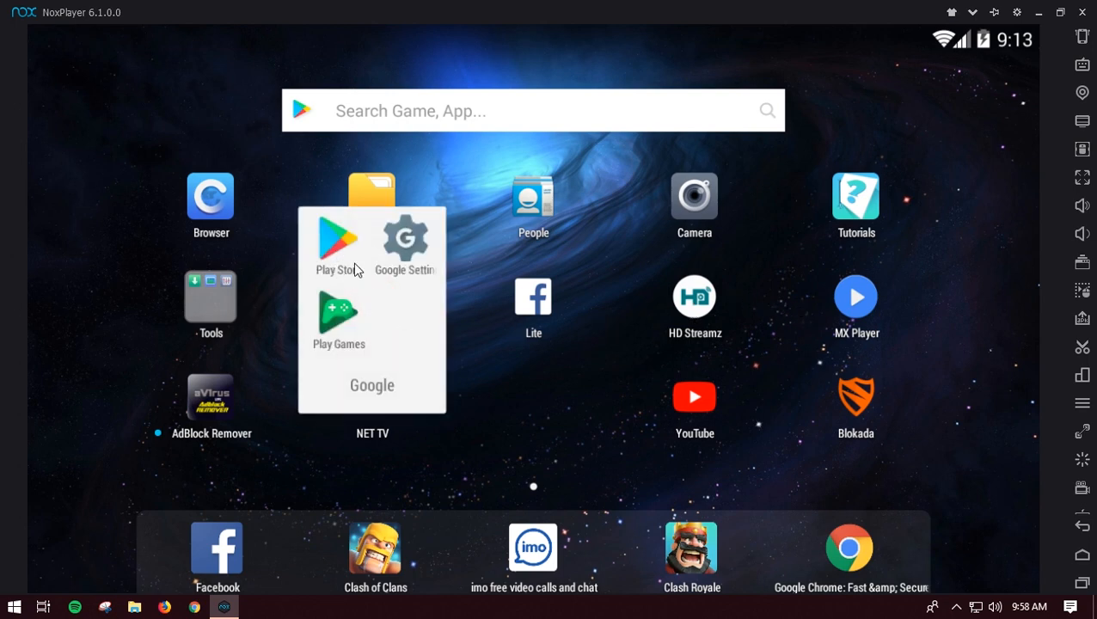
{"action": "mouse_move", "coordinate": [614, 371]}
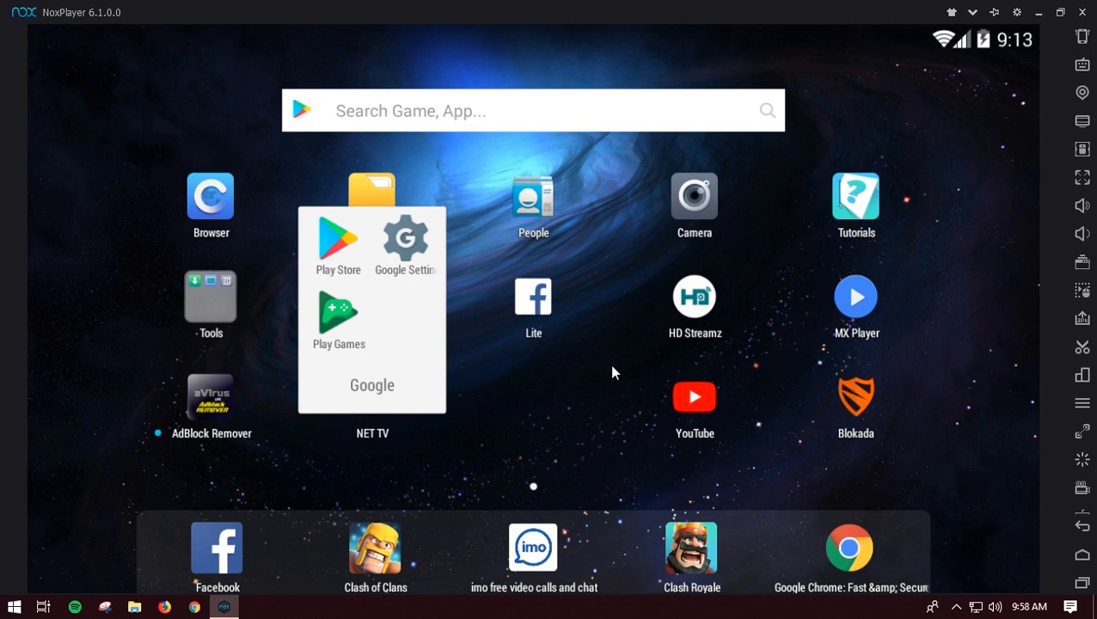
{"action": "left_click", "coordinate": [615, 372]}
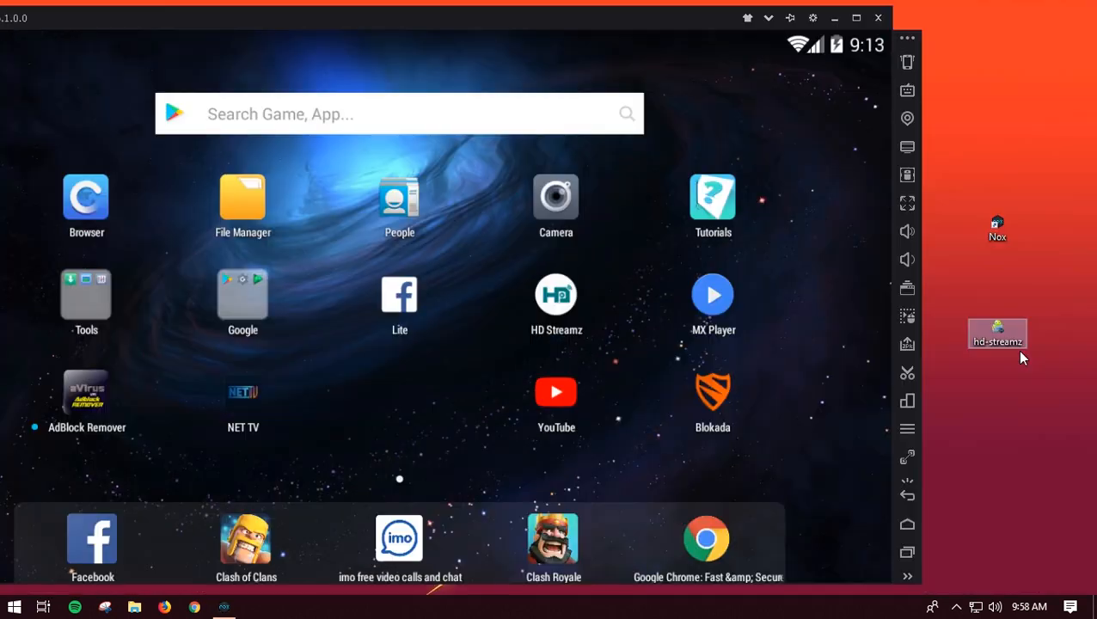
{"action": "mouse_move", "coordinate": [812, 331]}
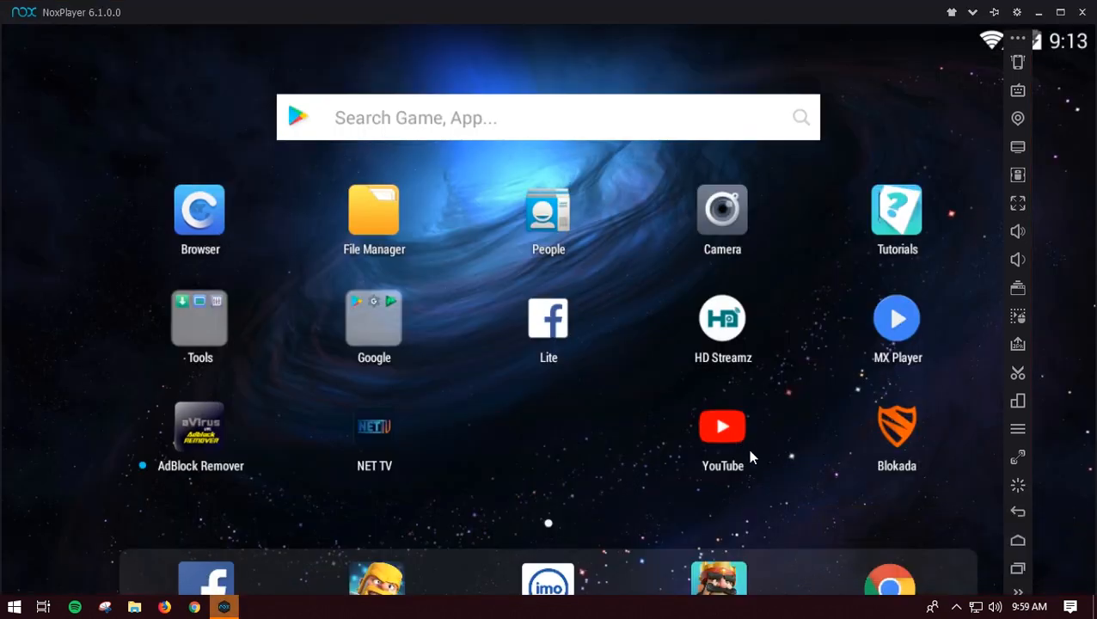
{"action": "mouse_move", "coordinate": [873, 352]}
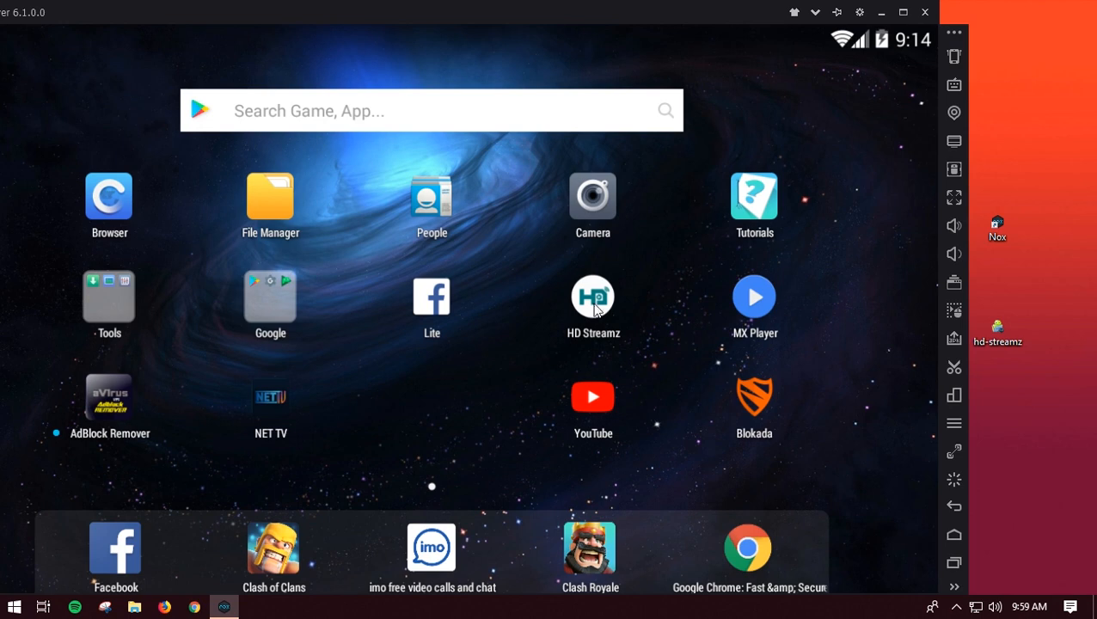
{"action": "mouse_move", "coordinate": [610, 303]}
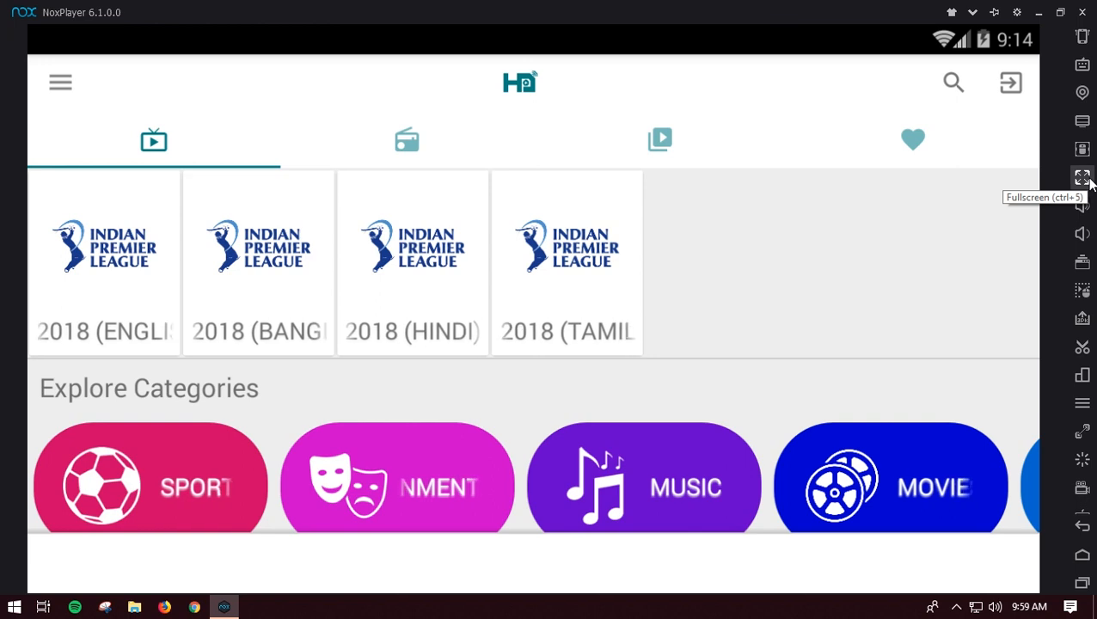
{"action": "left_click", "coordinate": [1082, 177]}
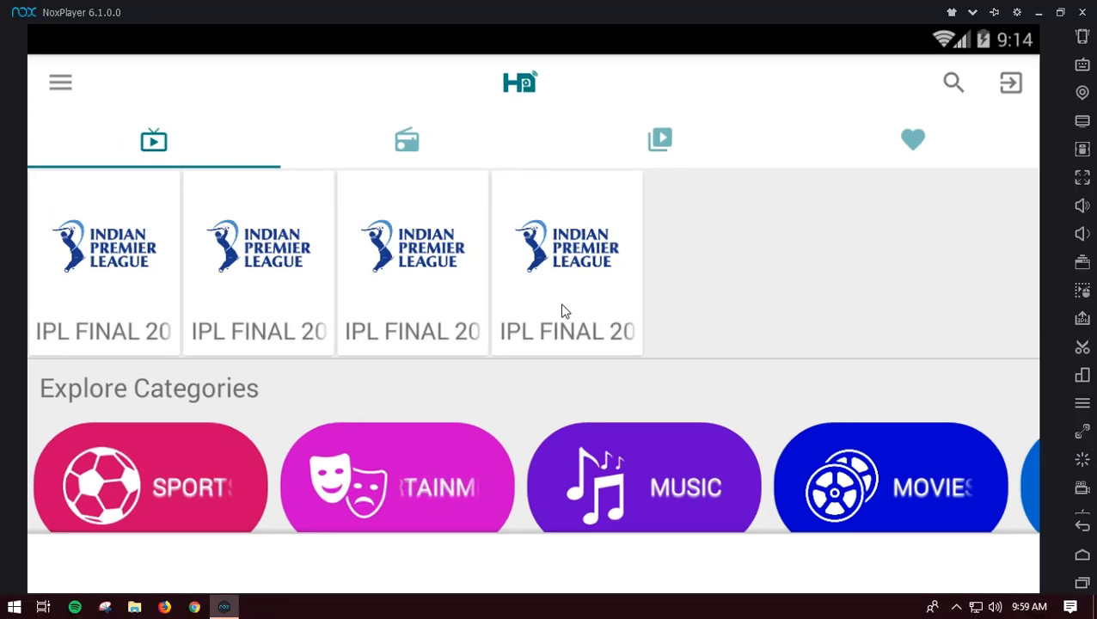
{"action": "scroll", "scroll_direction": "down", "scroll_amount": 3}
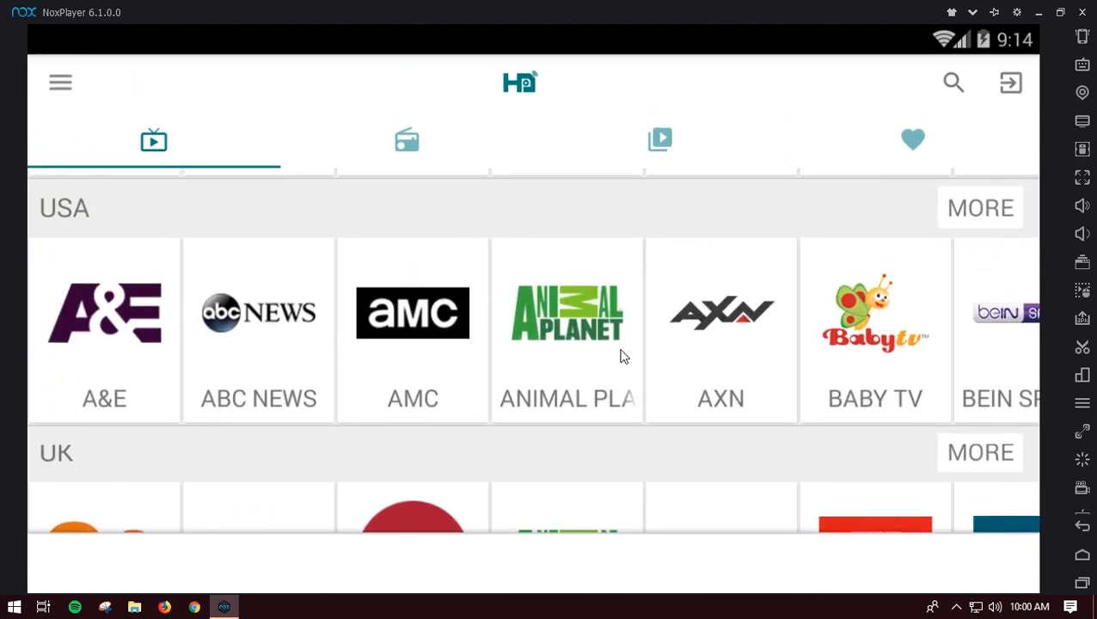
{"action": "scroll", "scroll_direction": "down", "scroll_amount": 3}
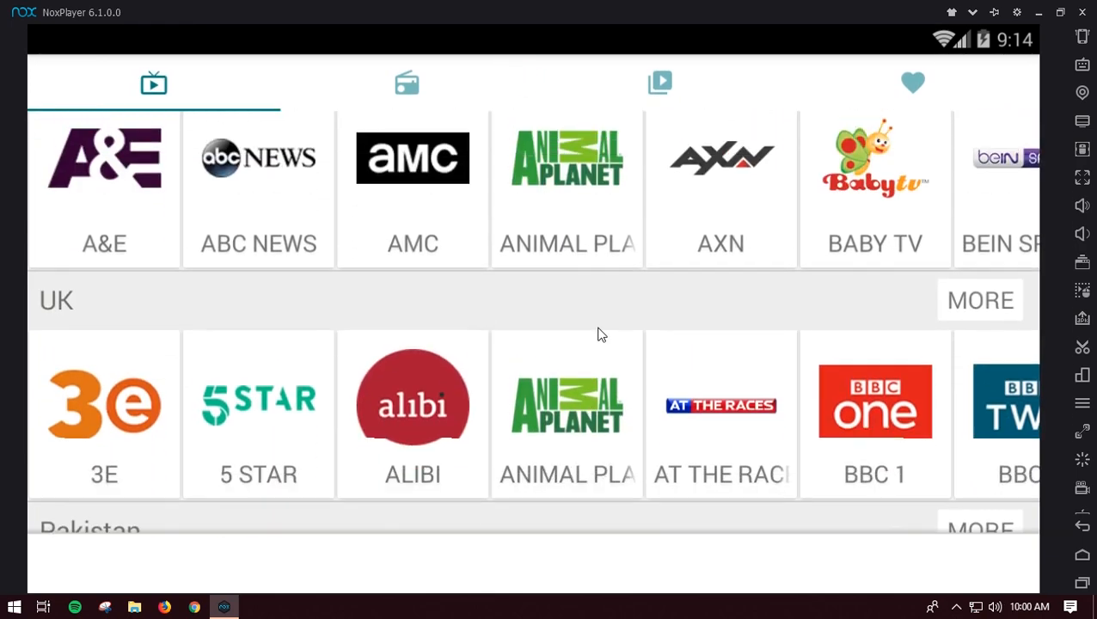
{"action": "scroll", "scroll_direction": "down", "scroll_amount": 3}
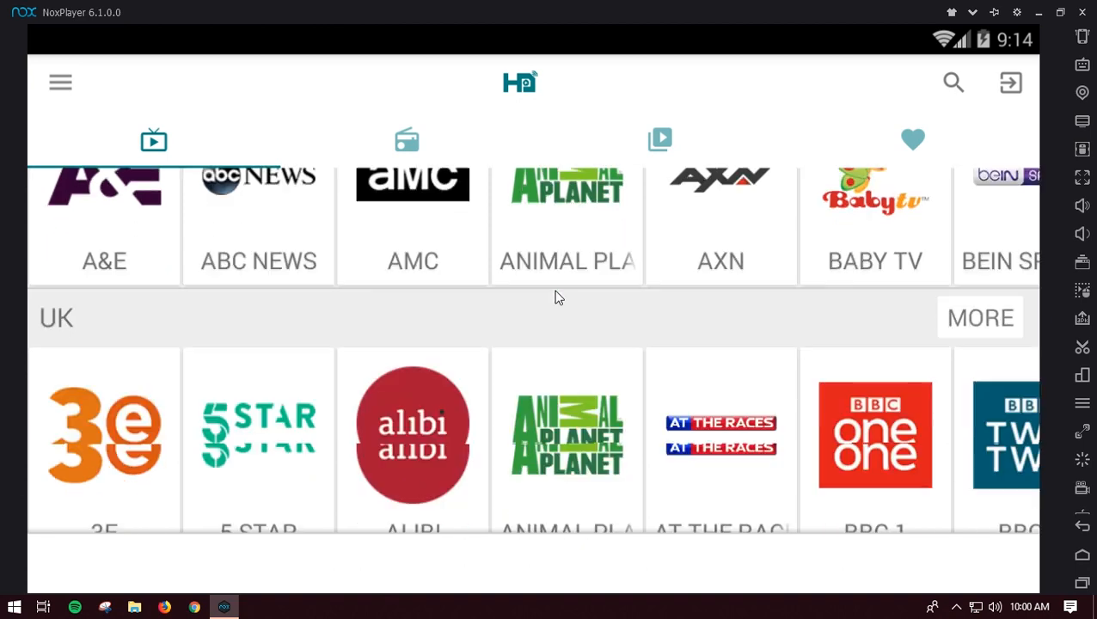
{"action": "scroll", "scroll_direction": "down", "scroll_amount": 3}
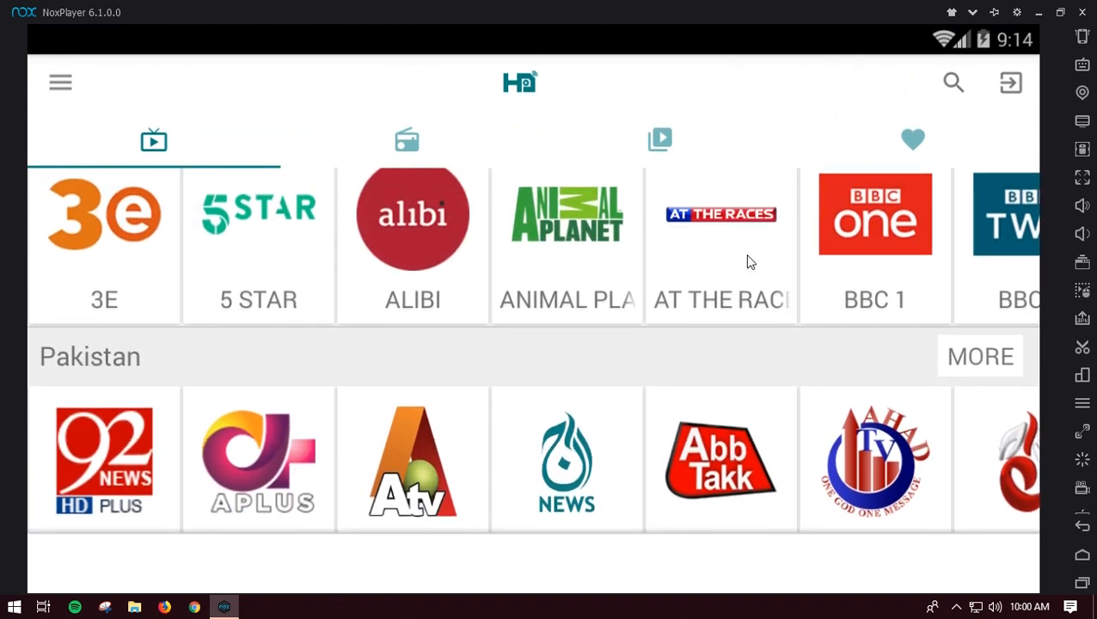
{"action": "mouse_move", "coordinate": [606, 290]}
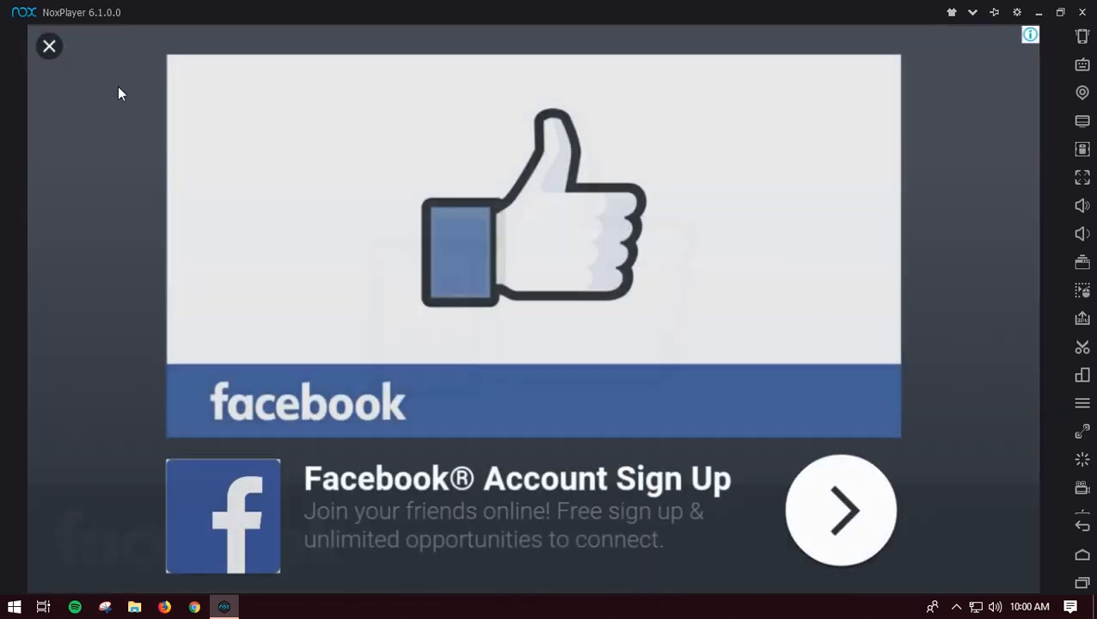
{"action": "left_click", "coordinate": [49, 46]}
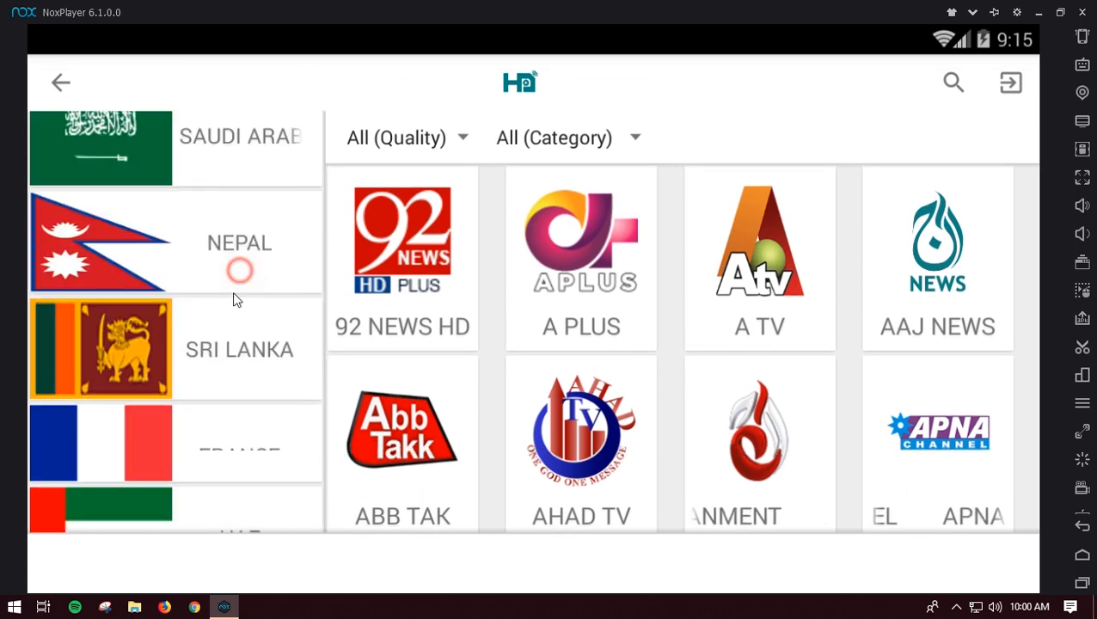
Scroll to India's channels and start Discovery HD World.
{"action": "scroll", "scroll_direction": "down", "scroll_amount": 3}
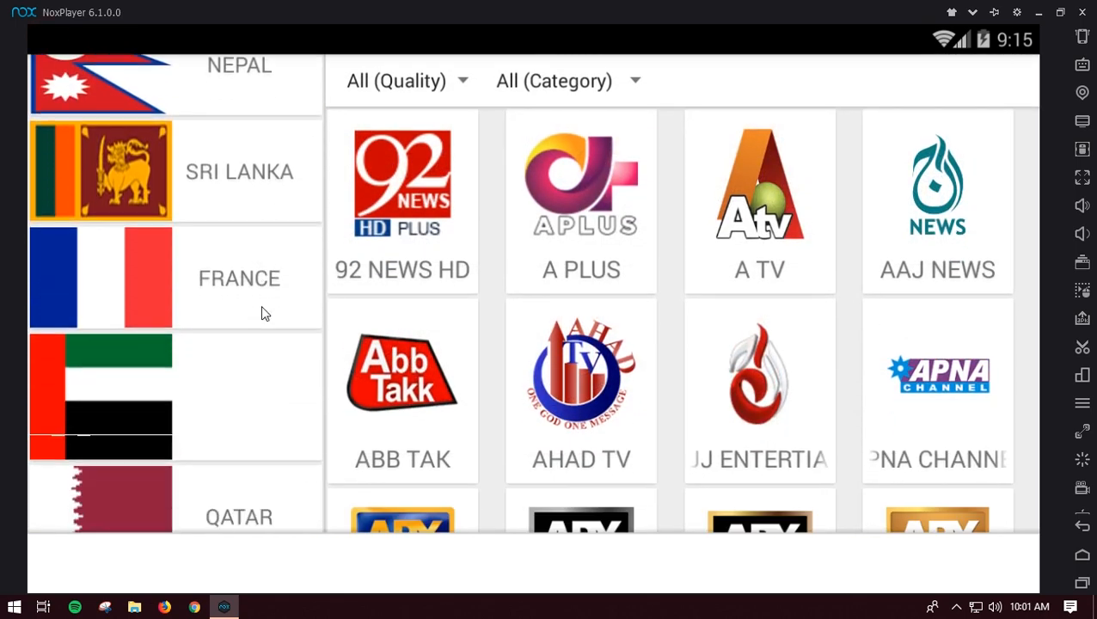
{"action": "scroll", "scroll_direction": "down", "scroll_amount": 3}
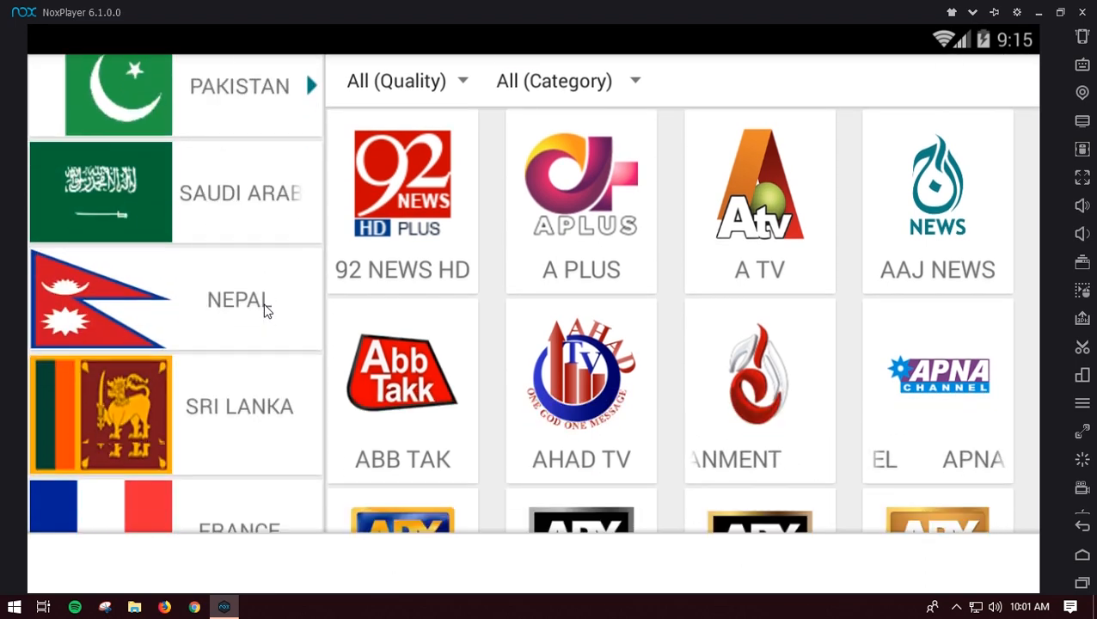
{"action": "scroll", "scroll_direction": "down", "scroll_amount": 3}
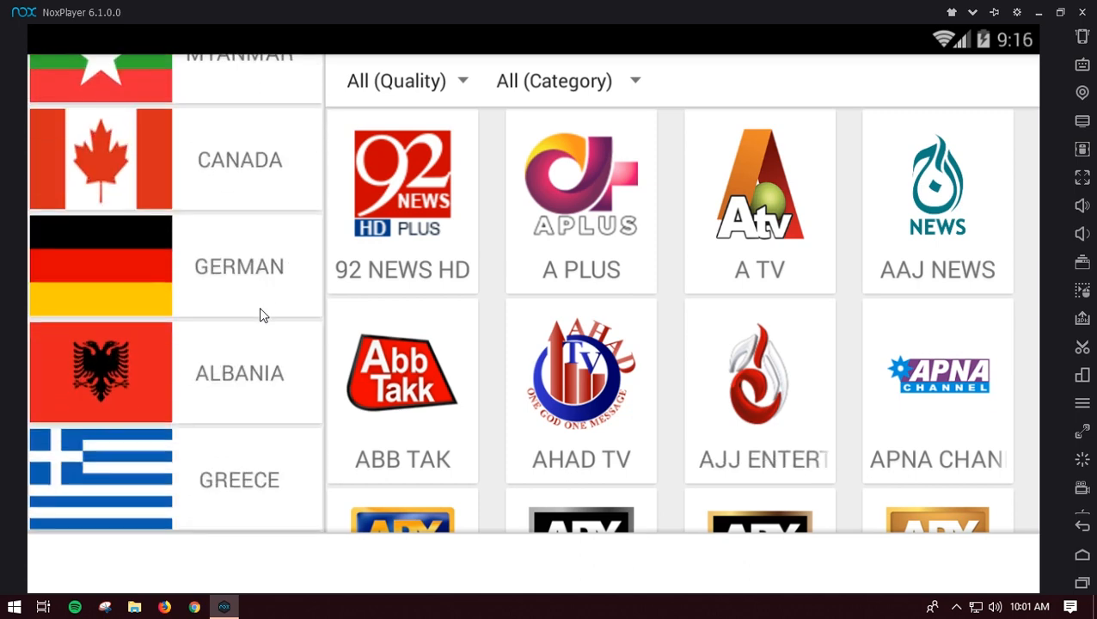
{"action": "scroll", "scroll_direction": "down", "scroll_amount": 3}
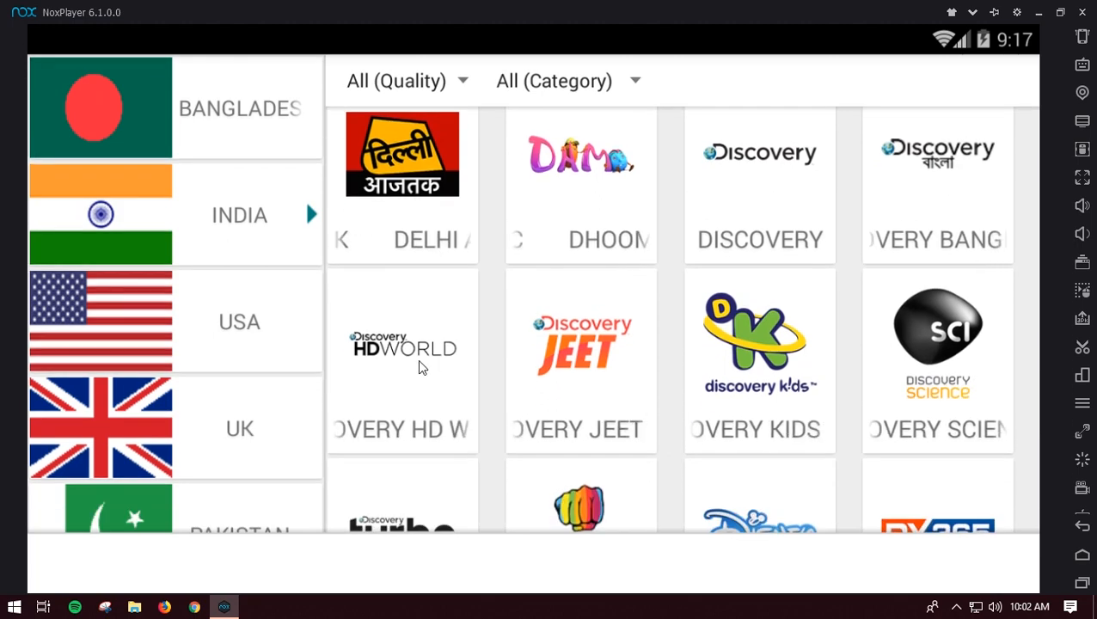
{"action": "left_click", "coordinate": [402, 344]}
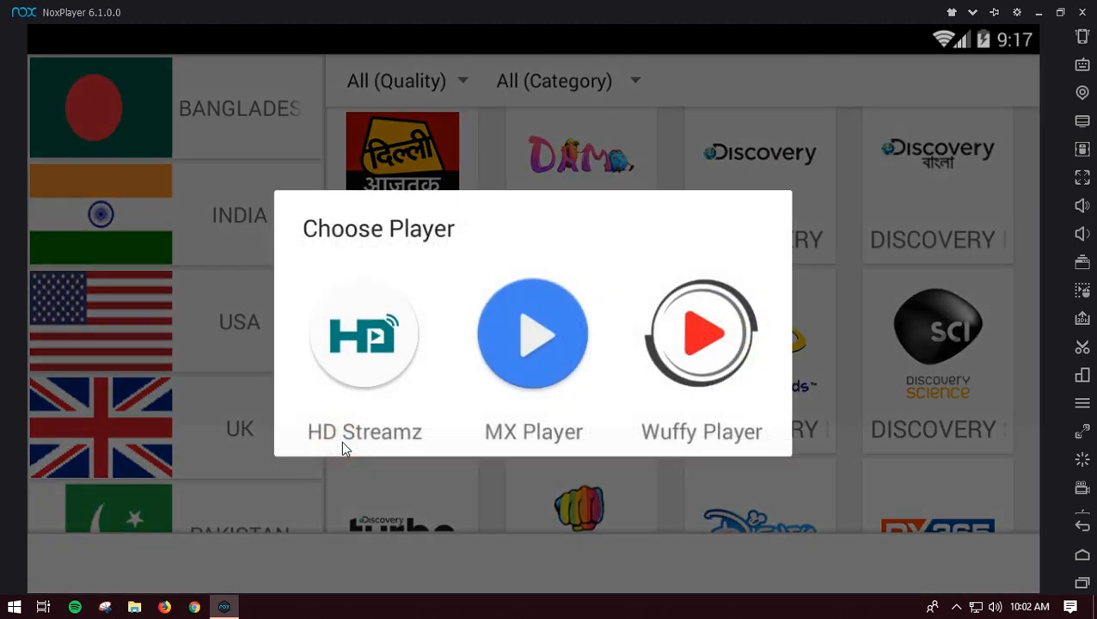
{"action": "mouse_move", "coordinate": [533, 364]}
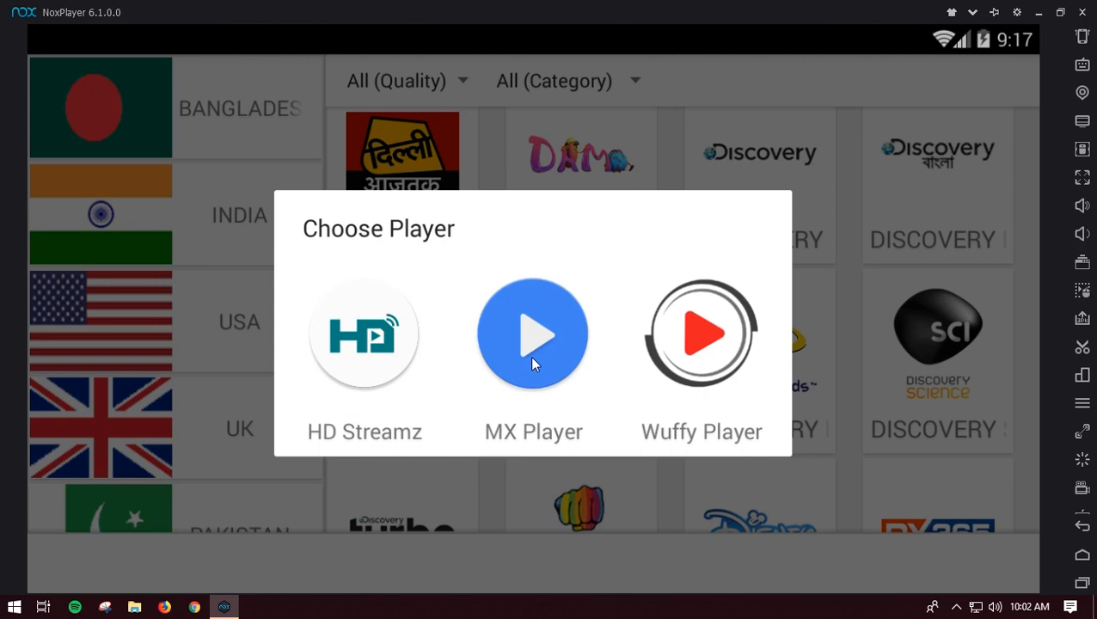
{"action": "mouse_move", "coordinate": [533, 361]}
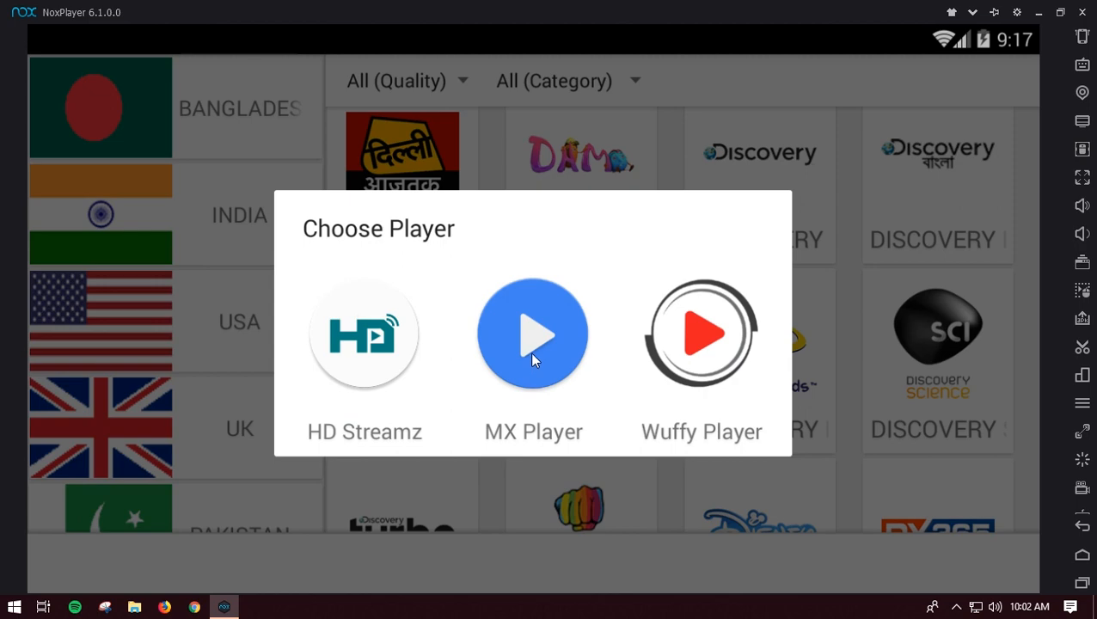
Choose MX Player to play the Discovery HD World stream.
{"action": "left_click", "coordinate": [533, 333]}
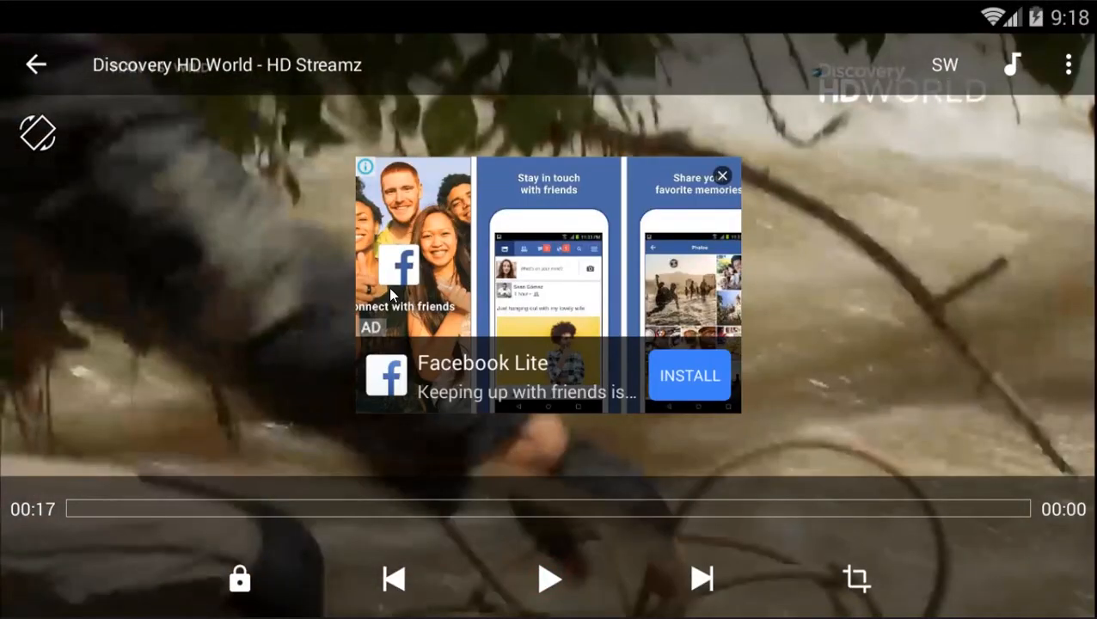
{"action": "mouse_move", "coordinate": [994, 110]}
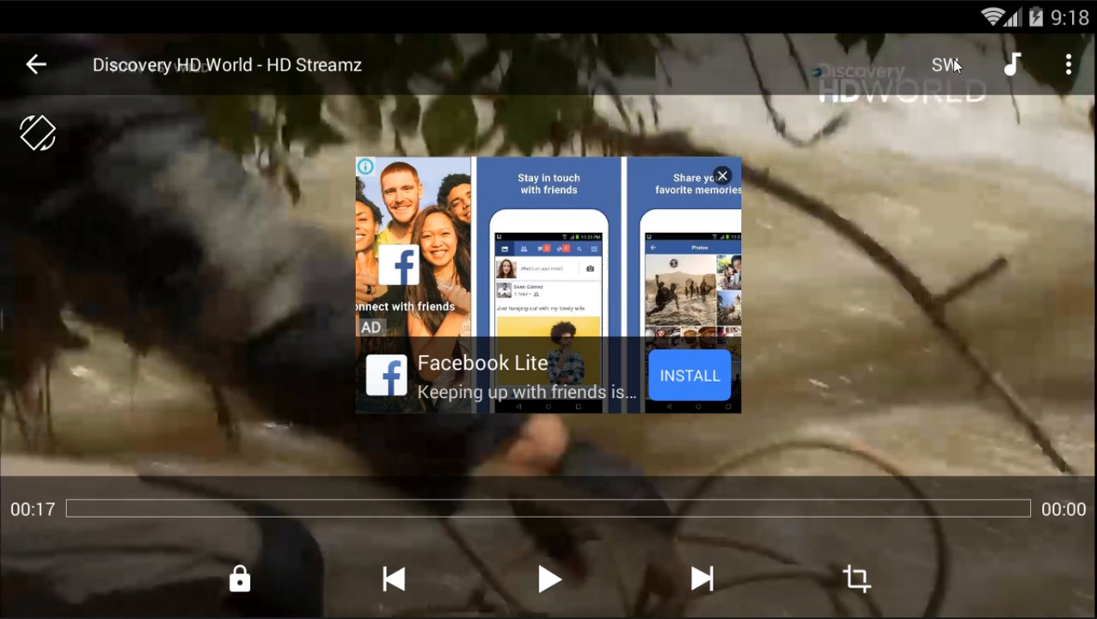
{"action": "mouse_move", "coordinate": [914, 136]}
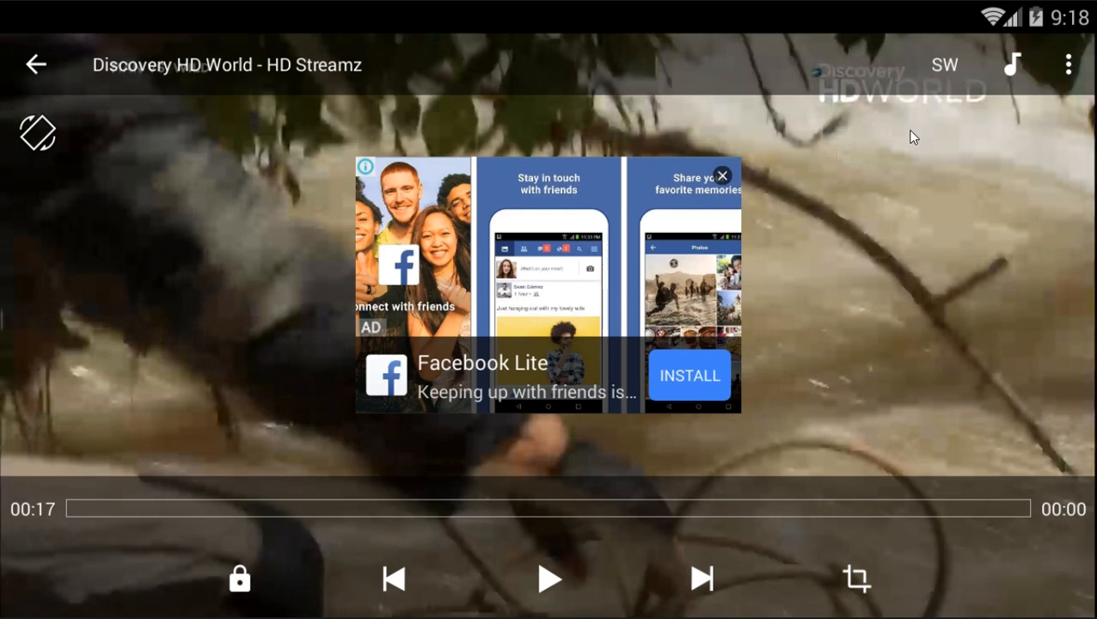
{"action": "mouse_move", "coordinate": [983, 291]}
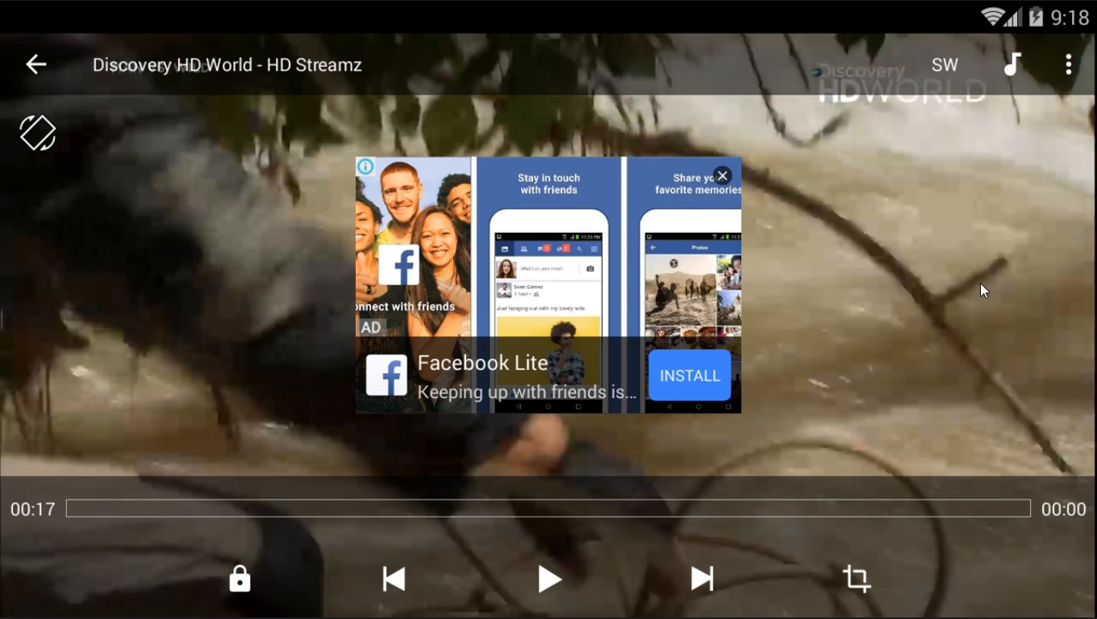
{"action": "mouse_move", "coordinate": [976, 296]}
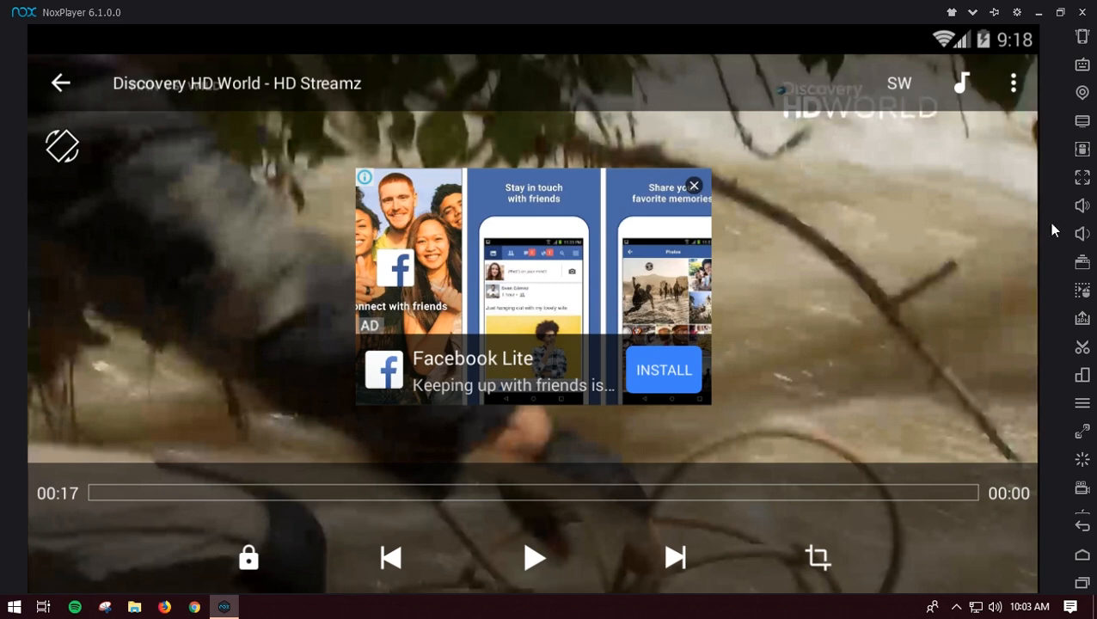
{"action": "mouse_move", "coordinate": [1072, 566]}
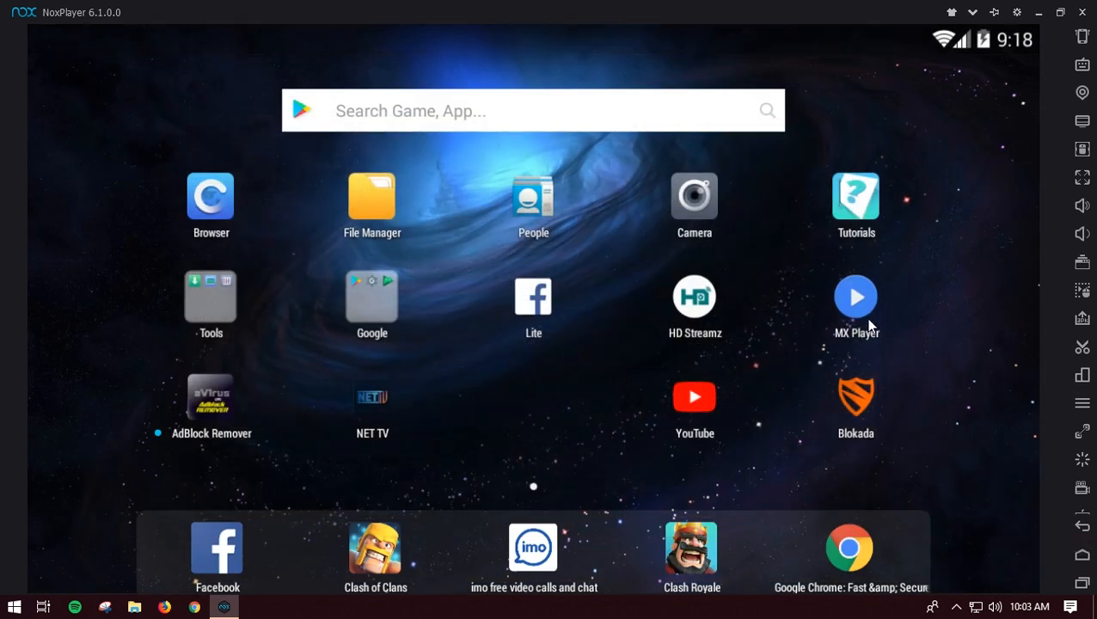
Launch MX Player and open Settings from its overflow menu.
{"action": "left_click", "coordinate": [855, 297]}
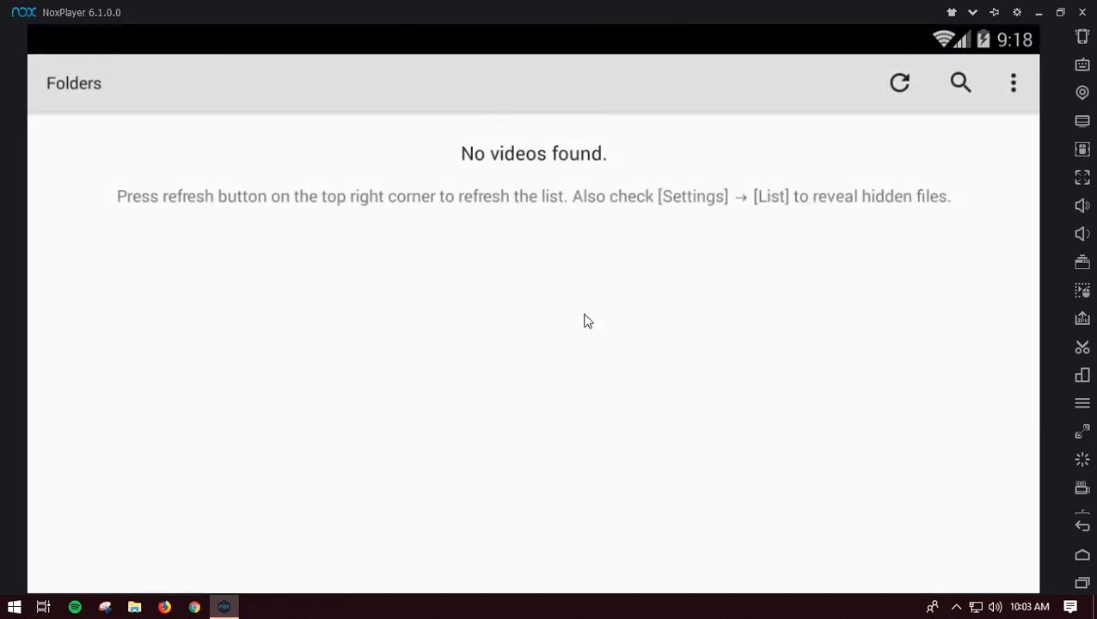
{"action": "mouse_move", "coordinate": [777, 202]}
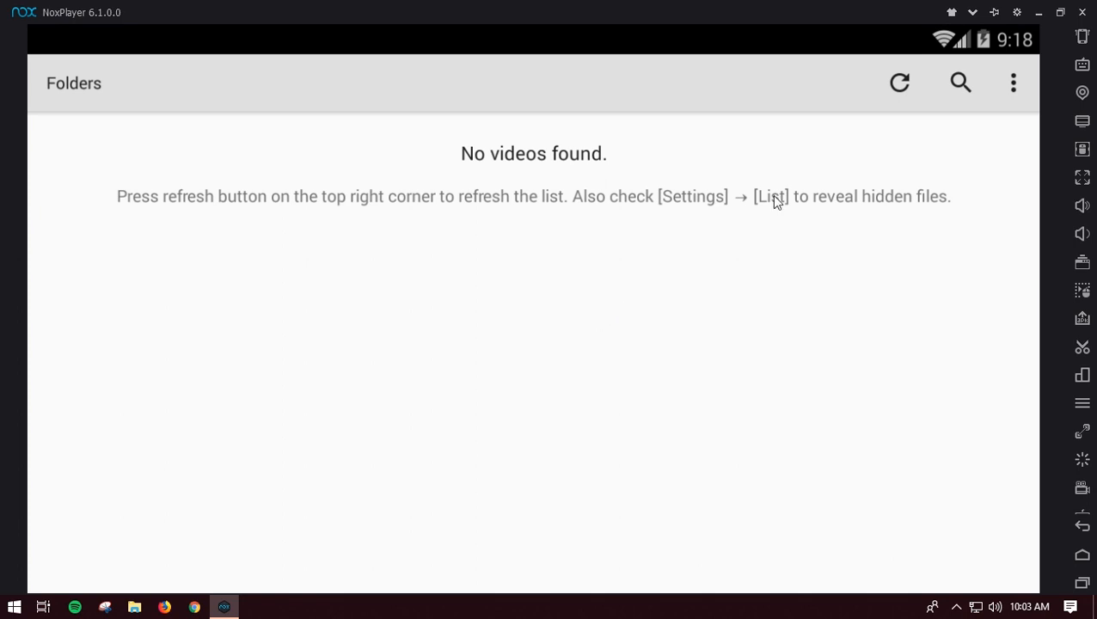
{"action": "left_click", "coordinate": [1012, 83]}
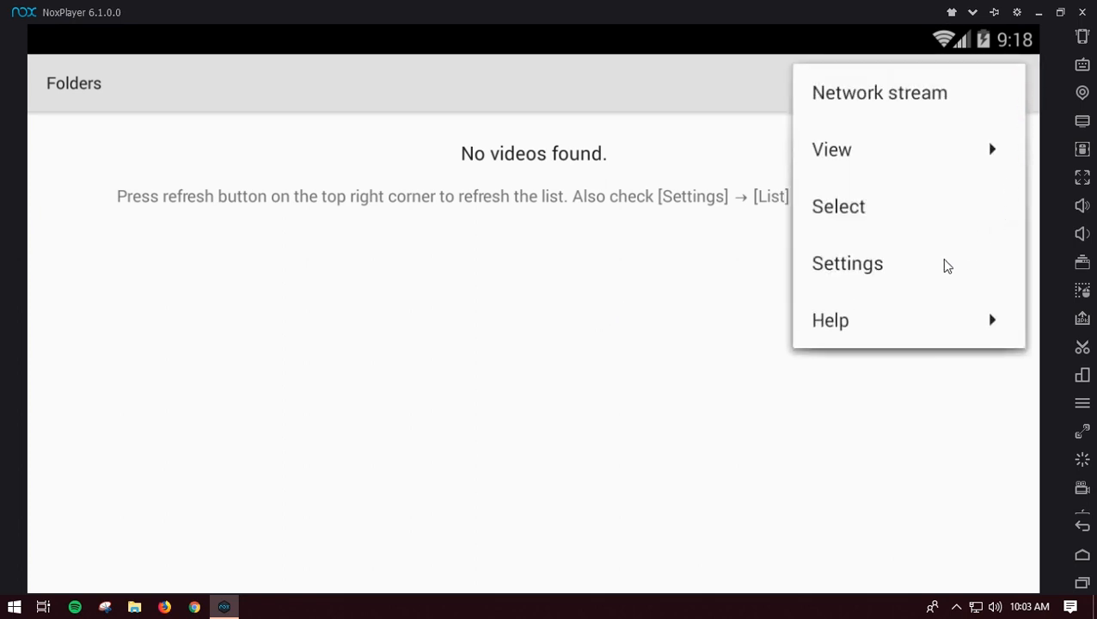
{"action": "left_click", "coordinate": [847, 263]}
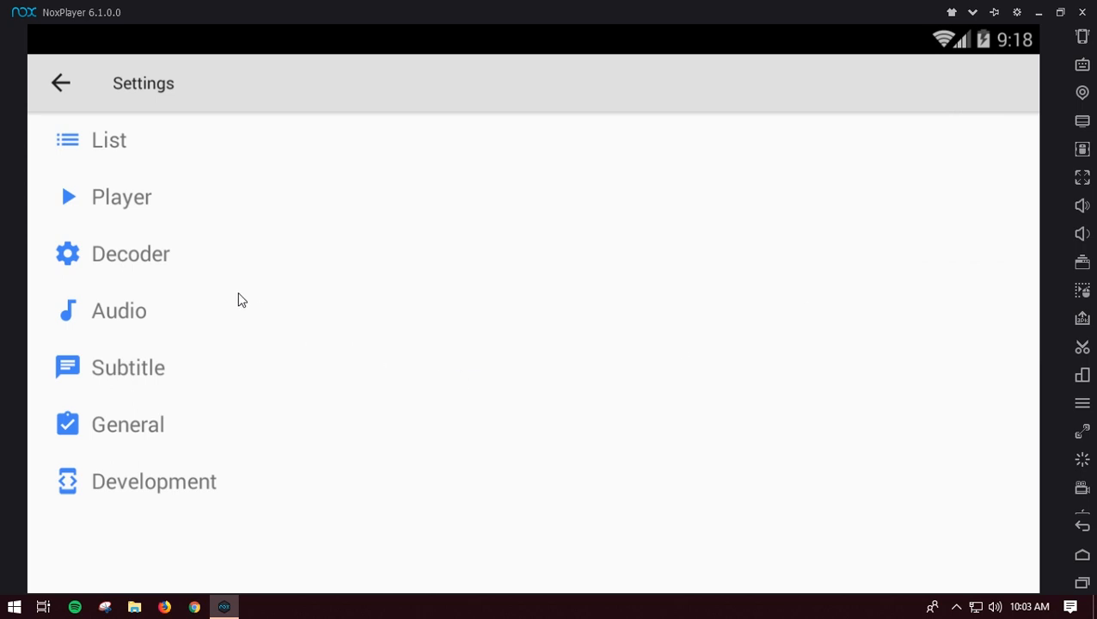
Enable SW decoder (network) under Decoder settings and return to the settings list.
{"action": "left_click", "coordinate": [131, 254]}
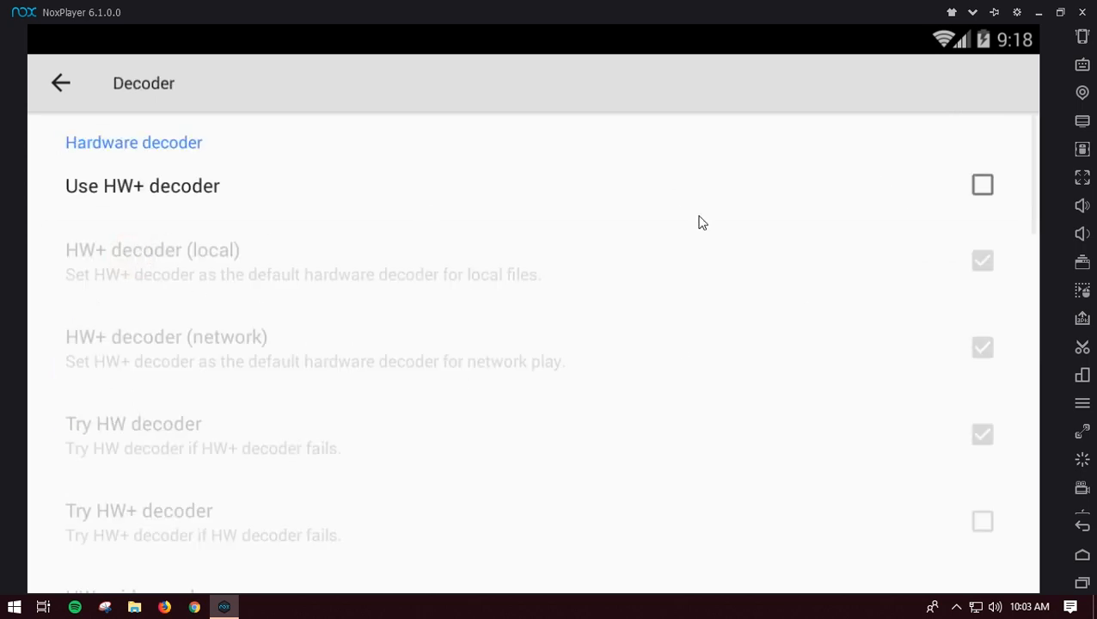
{"action": "scroll", "scroll_direction": "down", "scroll_amount": 3}
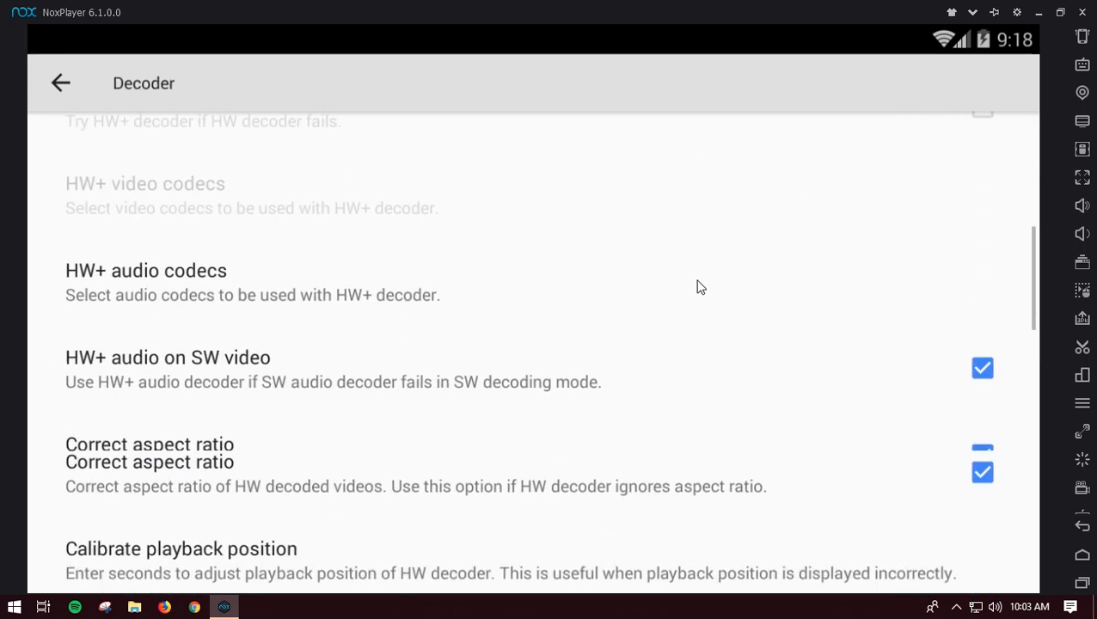
{"action": "scroll", "scroll_direction": "down", "scroll_amount": 3}
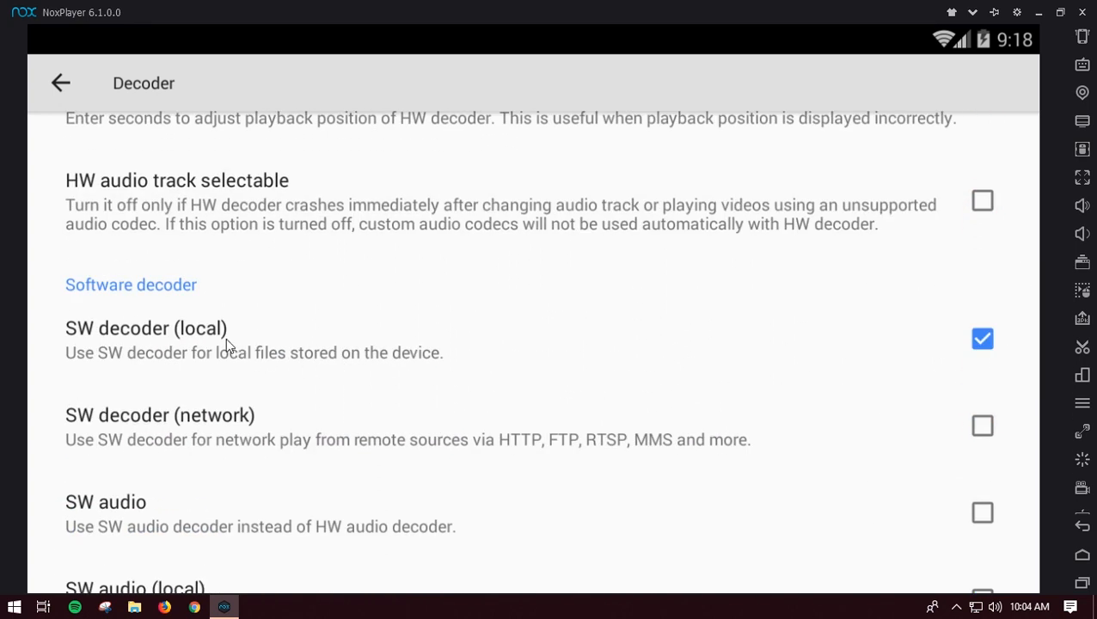
{"action": "mouse_move", "coordinate": [163, 343]}
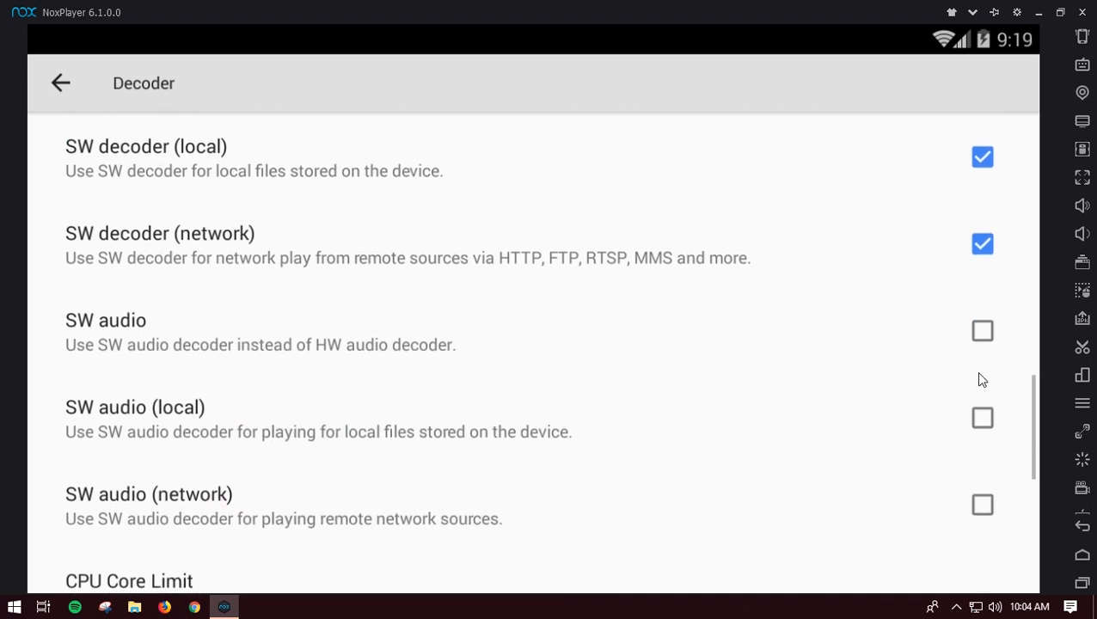
{"action": "left_click", "coordinate": [60, 82]}
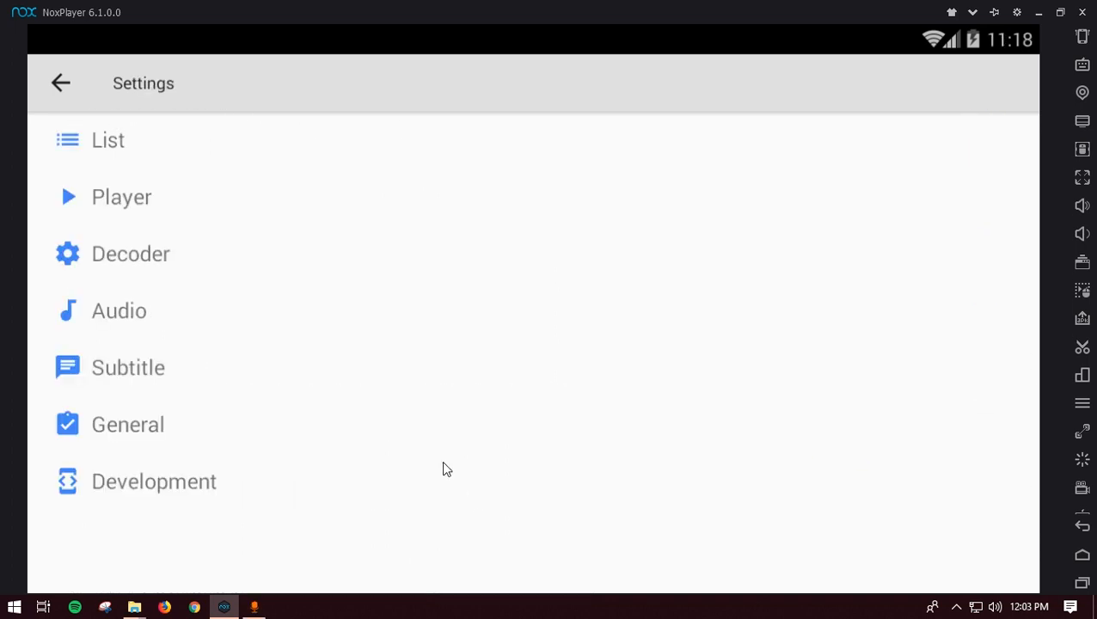
Browse MX Player's General settings, then return to the Android home screen.
{"action": "left_click", "coordinate": [128, 424]}
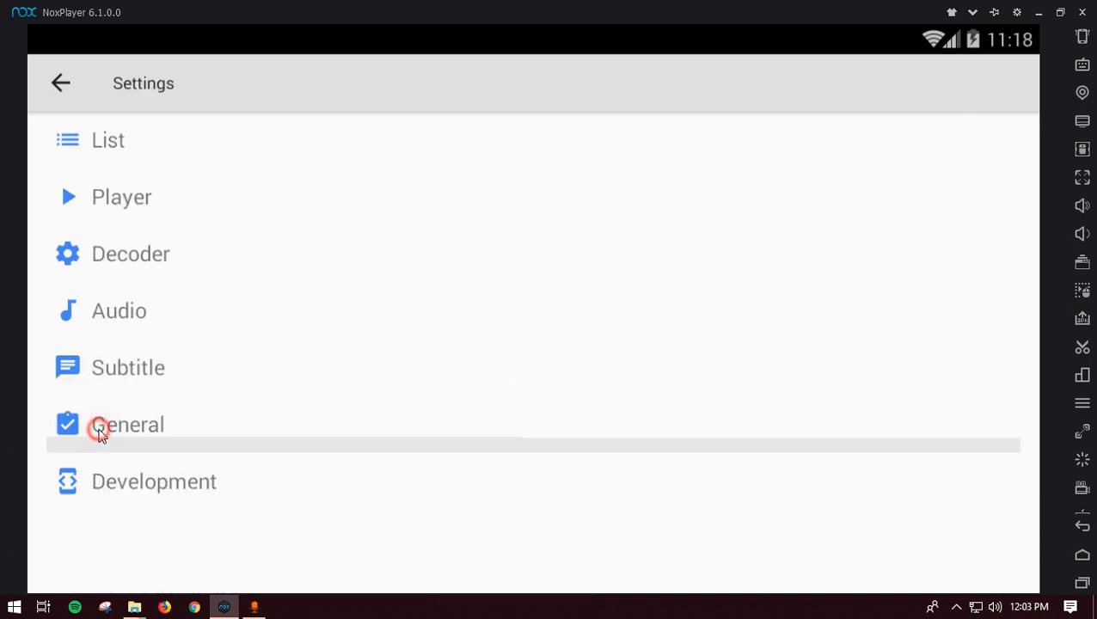
{"action": "left_click", "coordinate": [128, 424]}
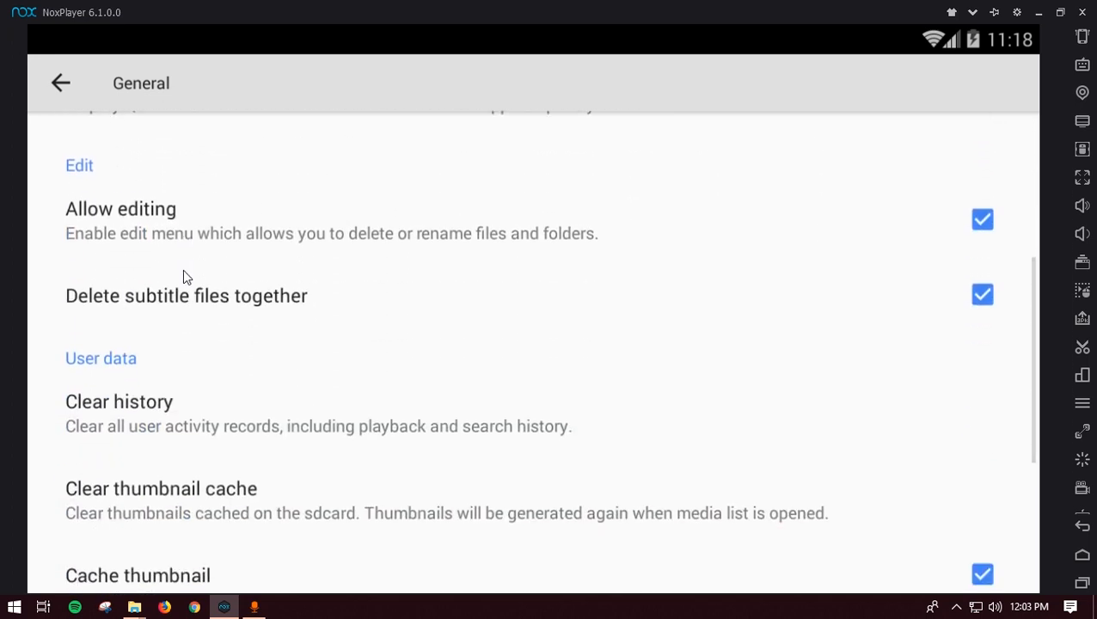
{"action": "scroll", "scroll_direction": "down", "scroll_amount": 3}
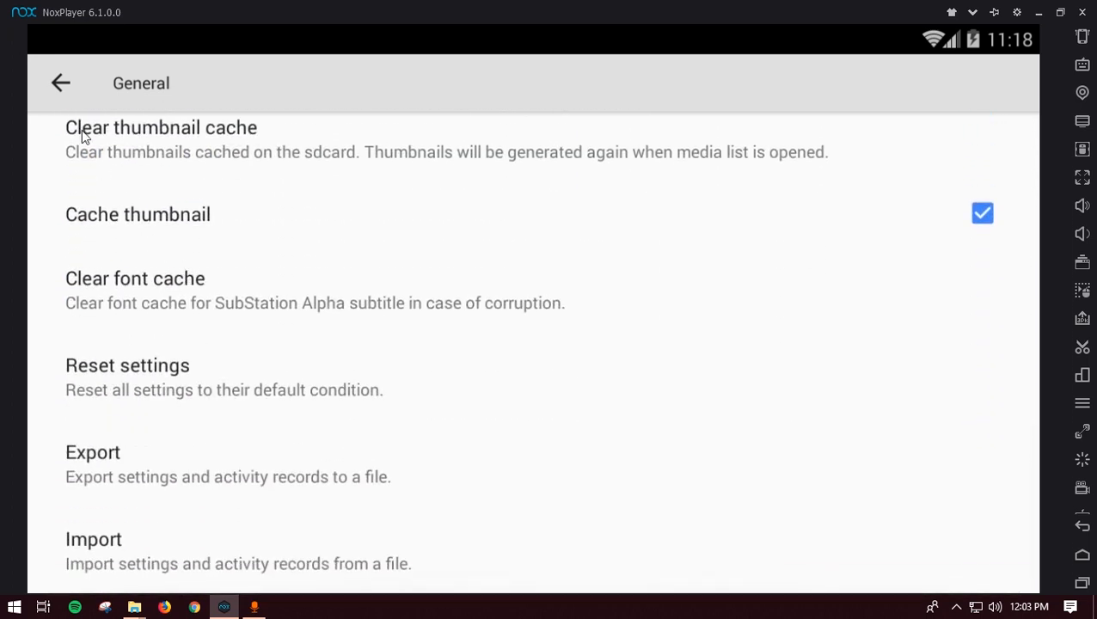
{"action": "left_click", "coordinate": [59, 82]}
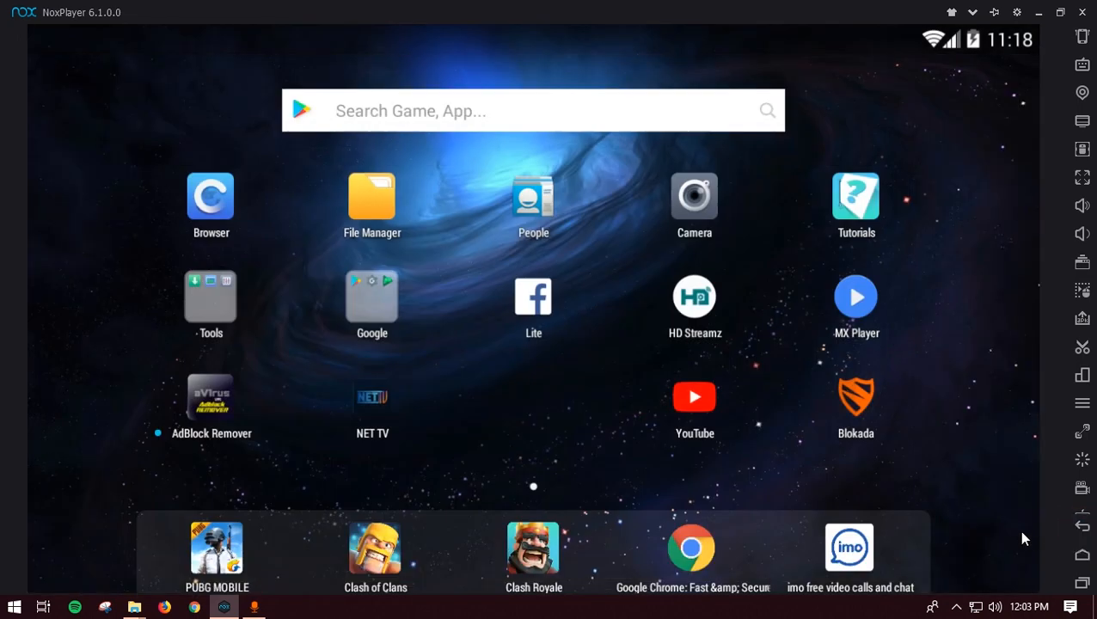
{"action": "mouse_move", "coordinate": [971, 427]}
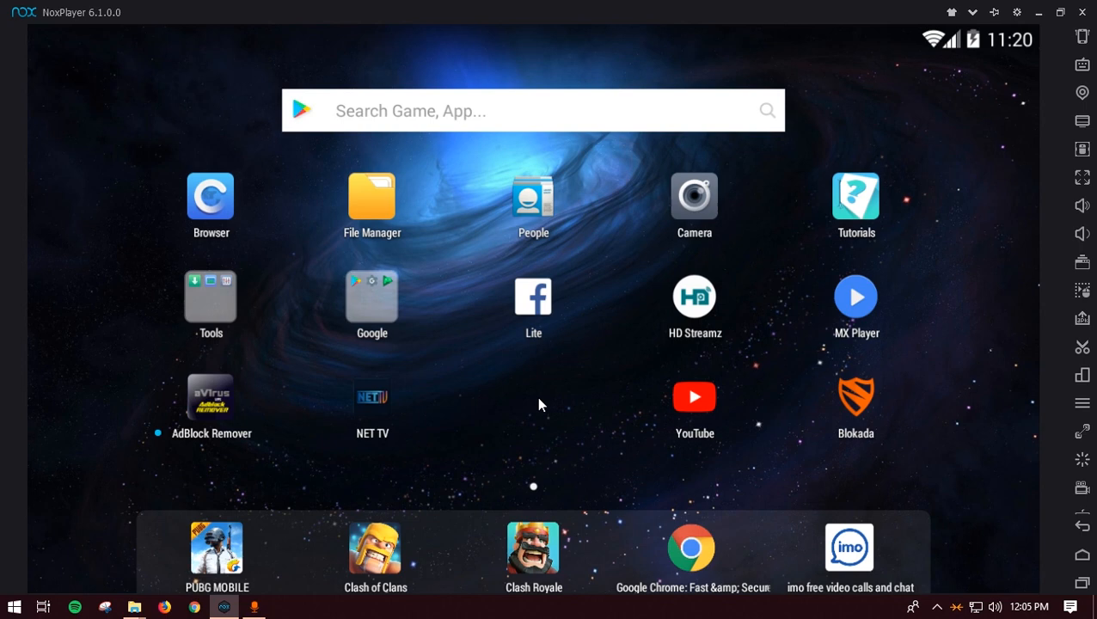
{"action": "mouse_move", "coordinate": [563, 455]}
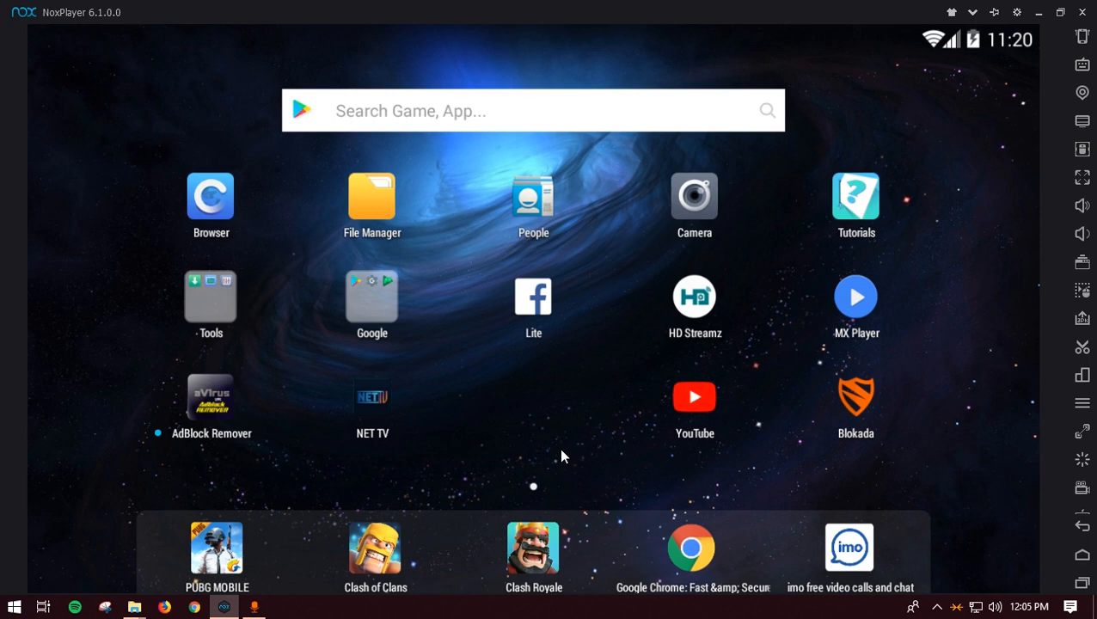
{"action": "mouse_move", "coordinate": [567, 443]}
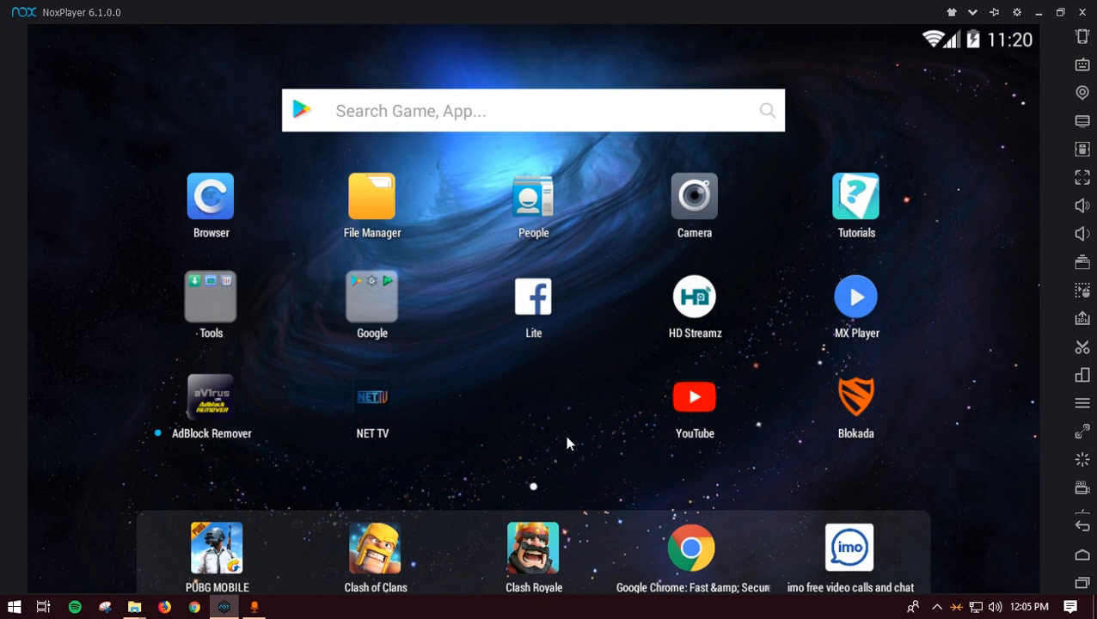
{"action": "mouse_move", "coordinate": [567, 438]}
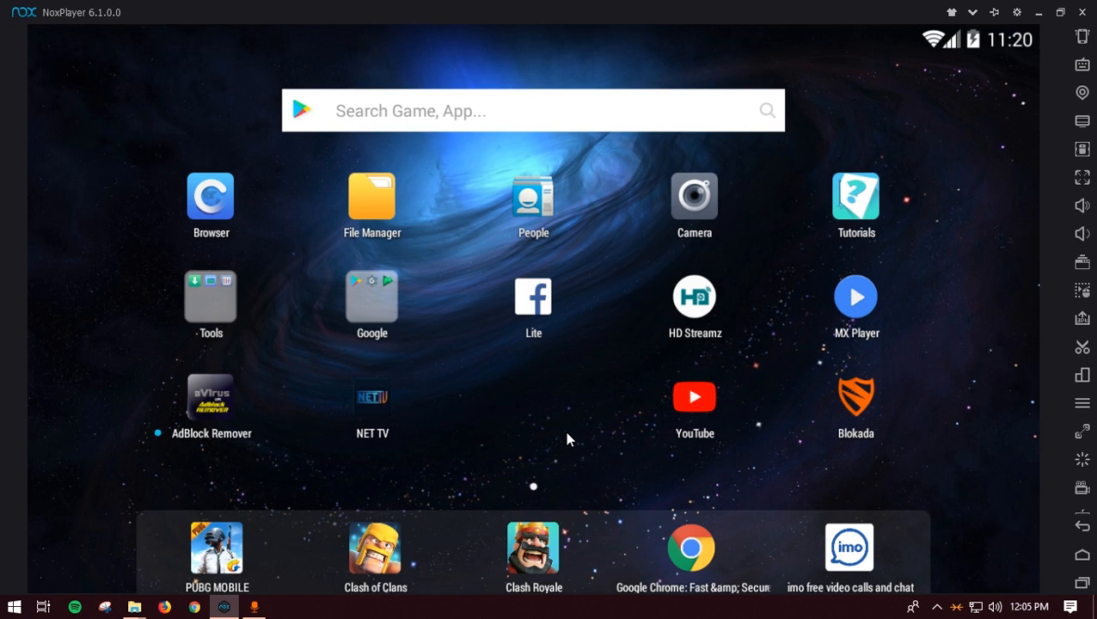